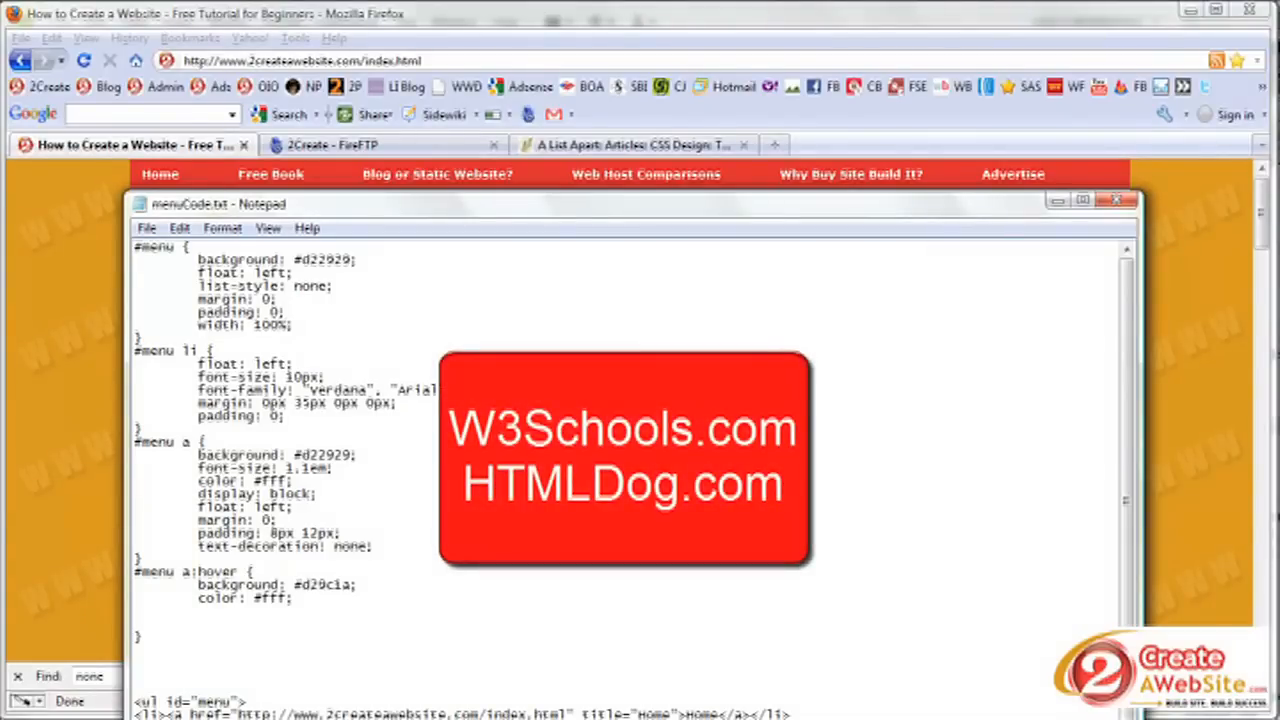
- Review the #menu rules, pointing out the menu id and the 35px list-item right margin
left_click(1072, 204)
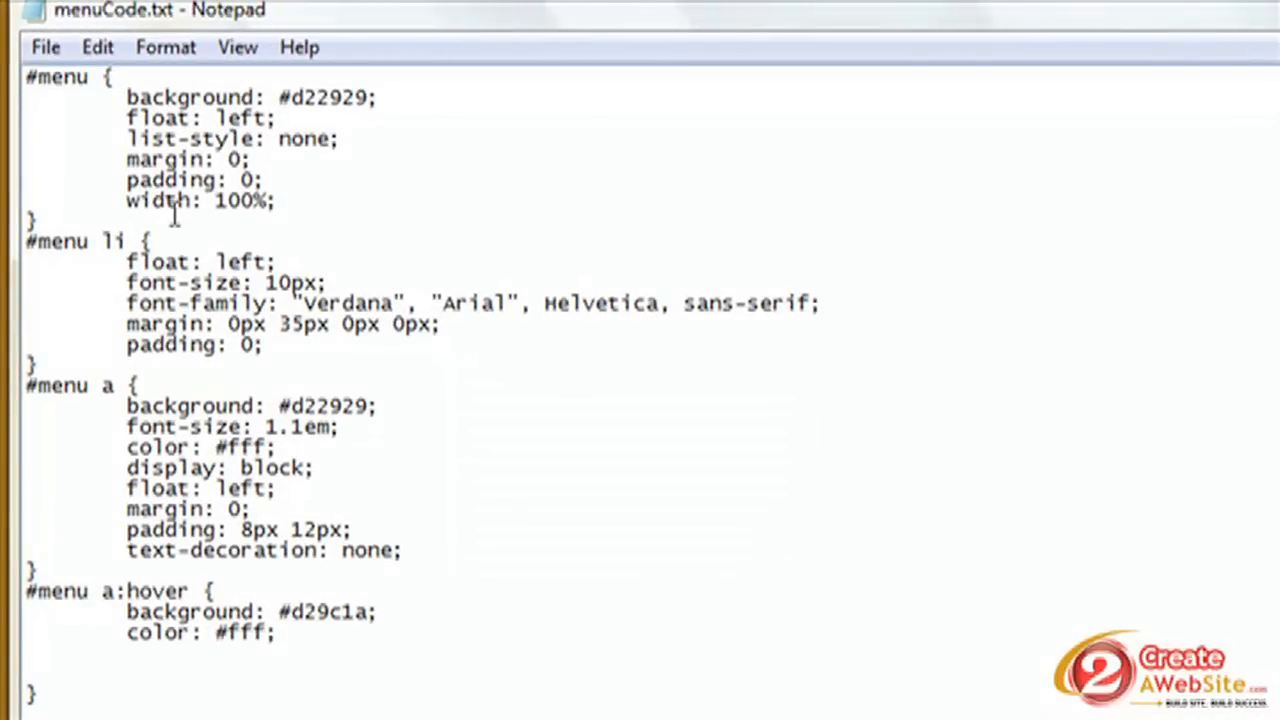
mouse_move(30, 222)
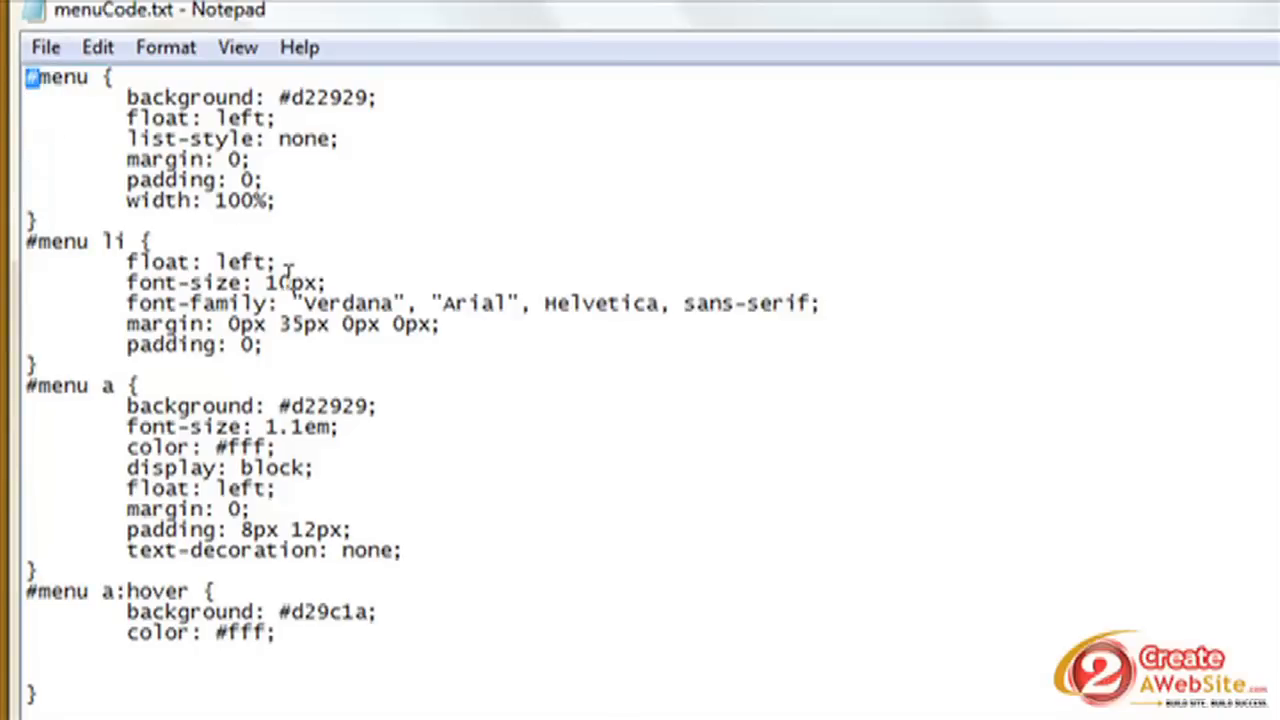
mouse_move(60, 82)
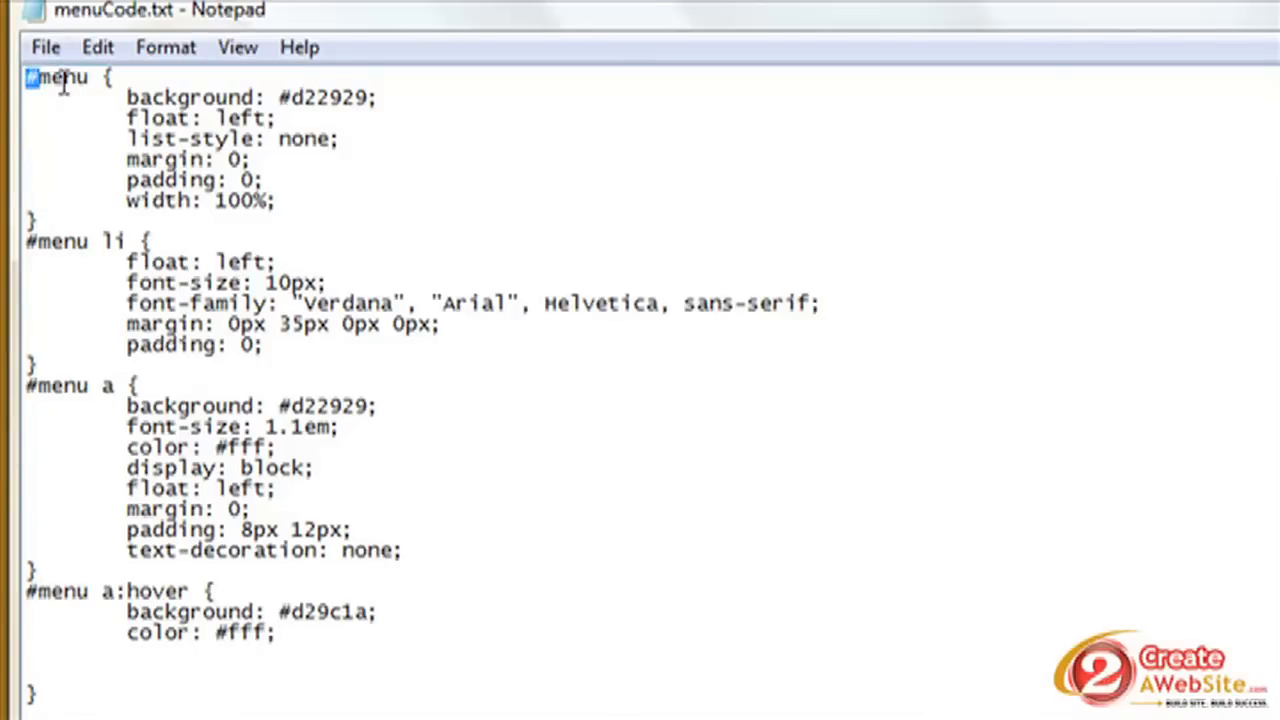
double_click(56, 76)
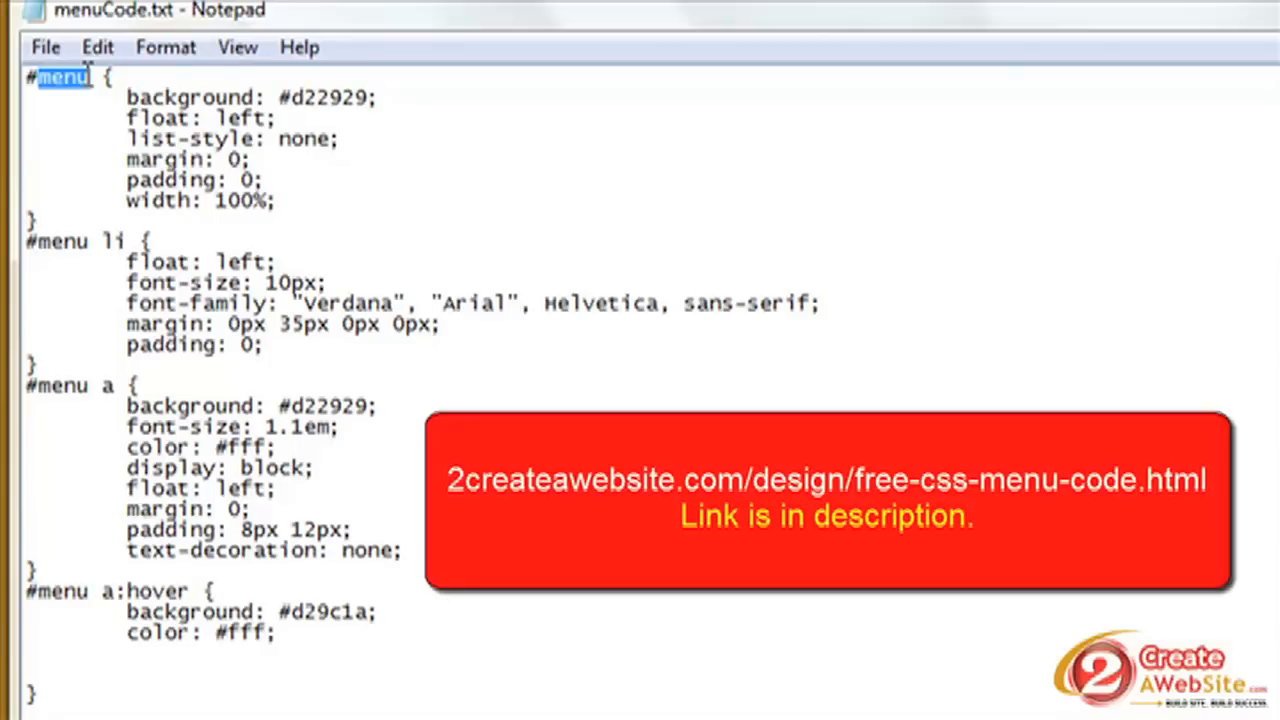
left_click(44, 78)
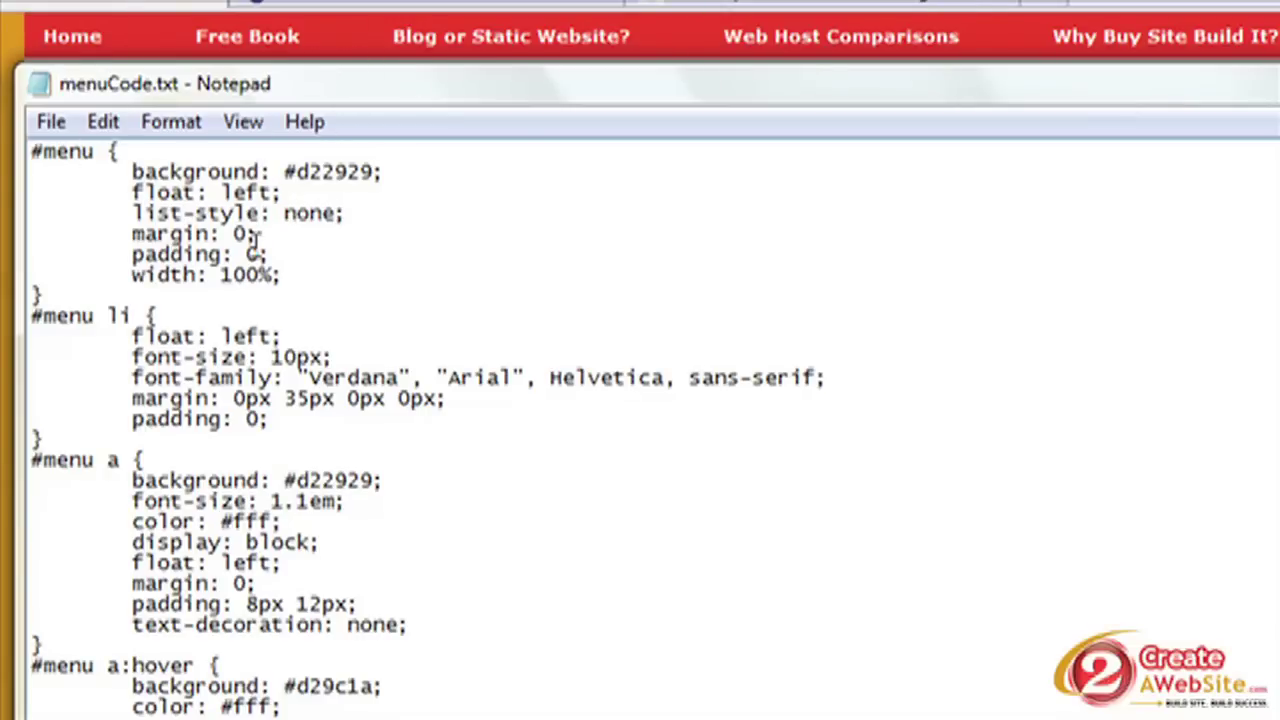
left_click(90, 152)
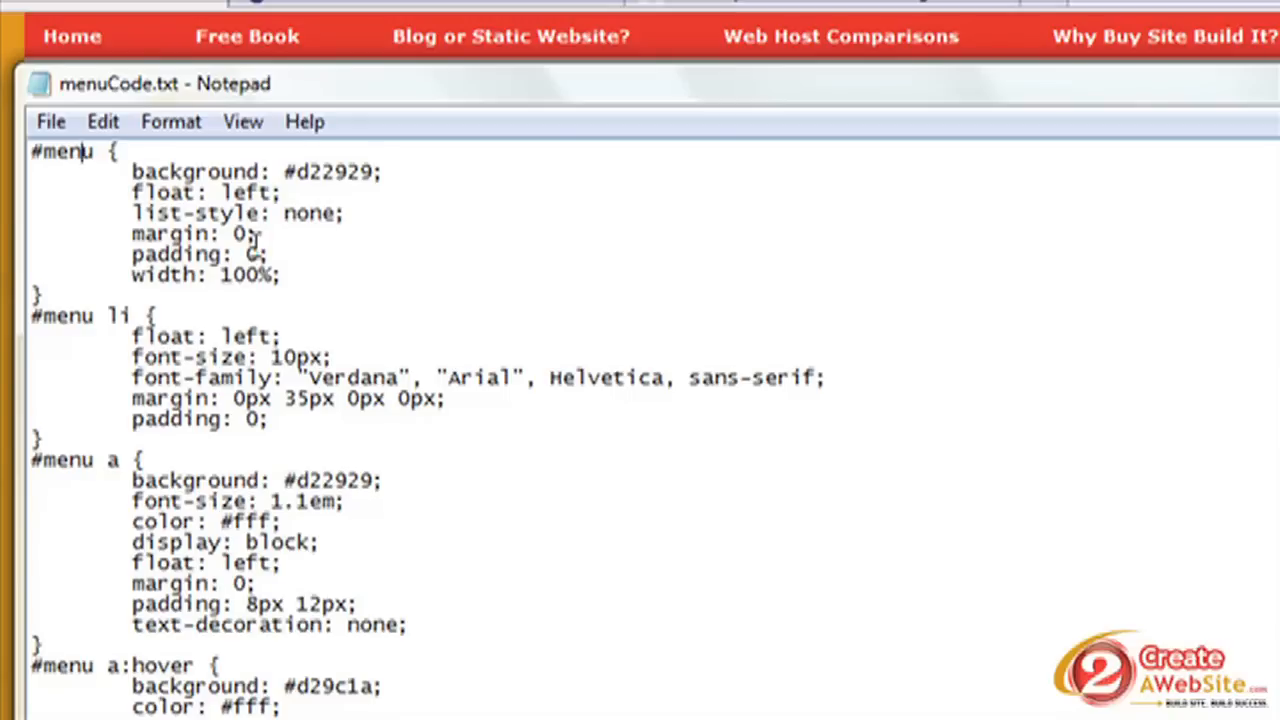
double_click(178, 212)
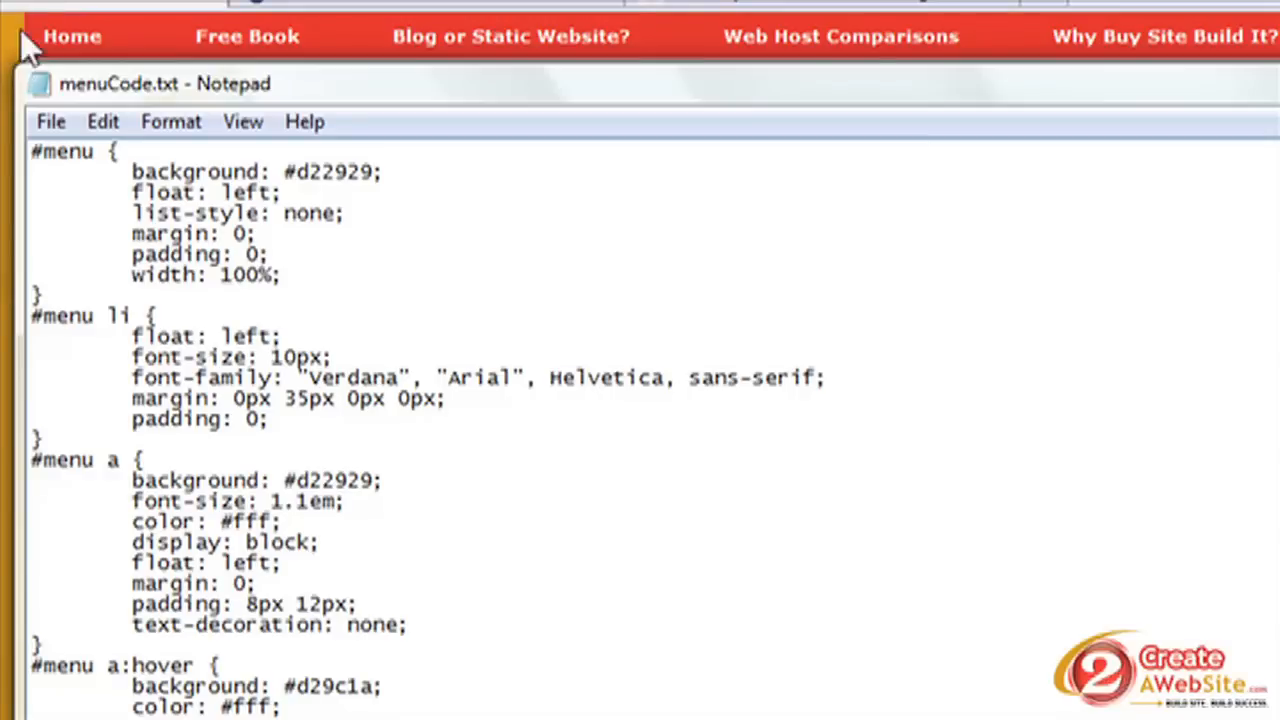
mouse_move(20, 90)
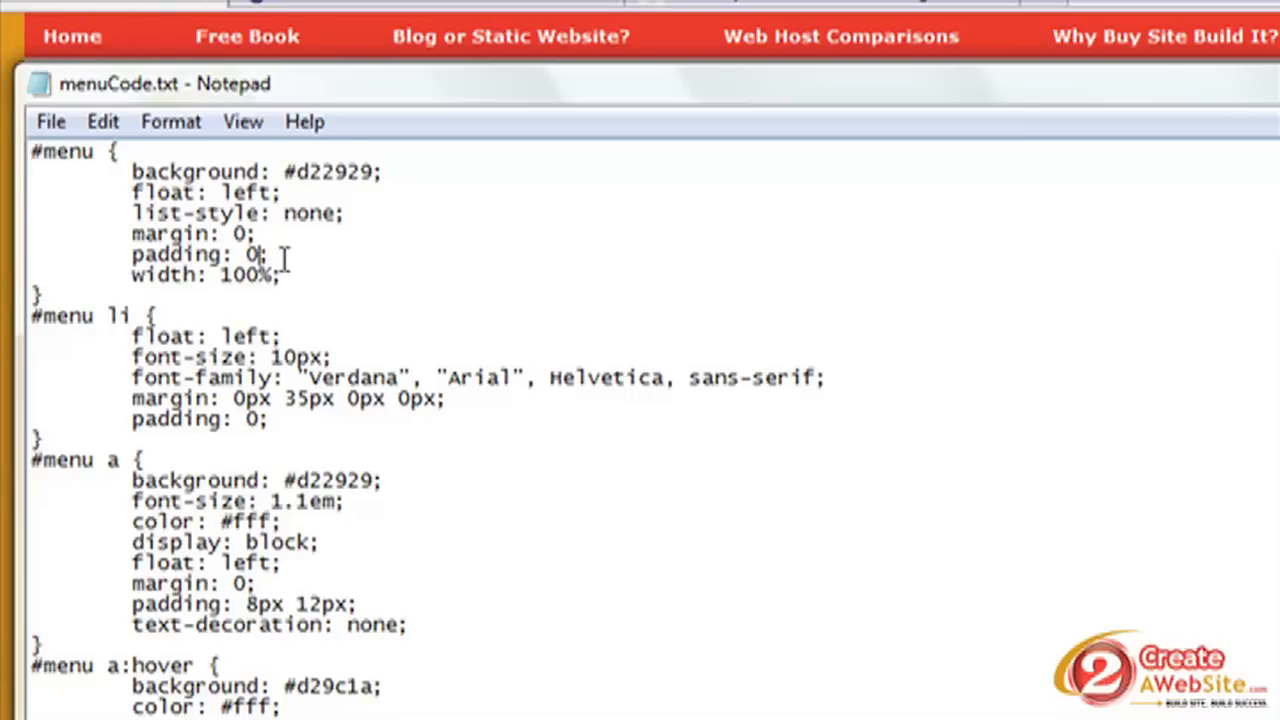
mouse_move(320, 284)
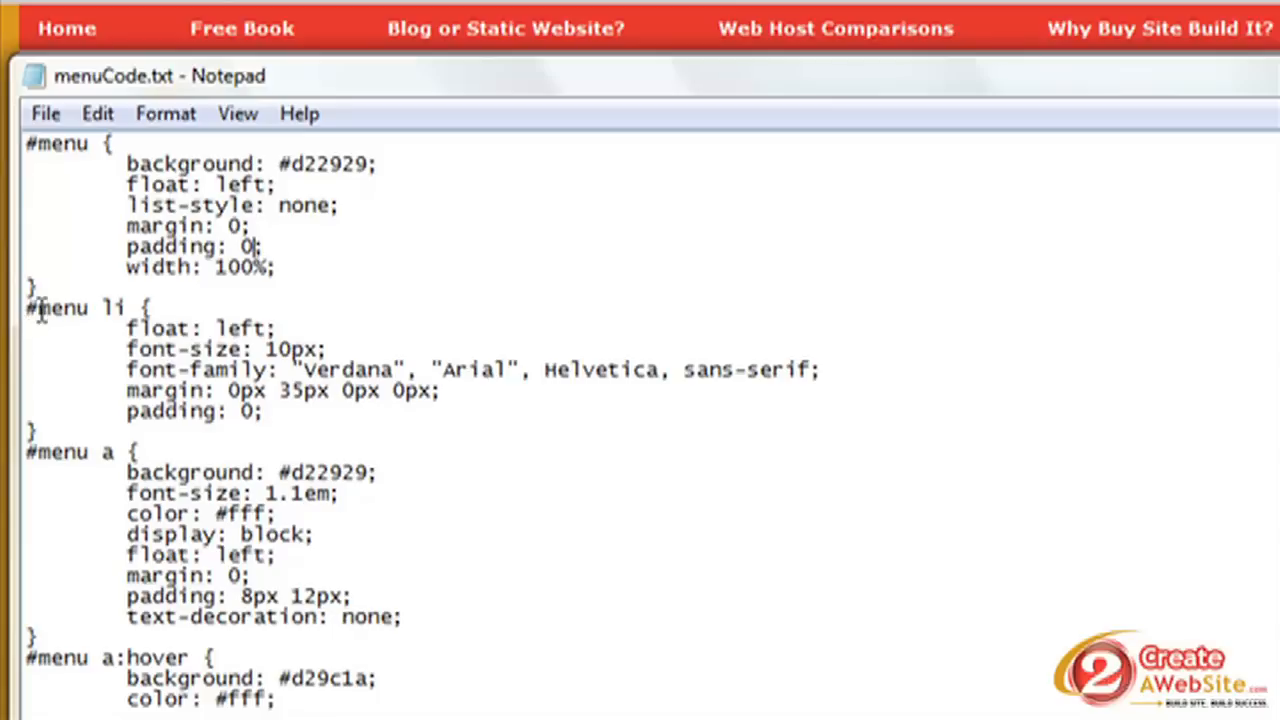
mouse_move(96, 332)
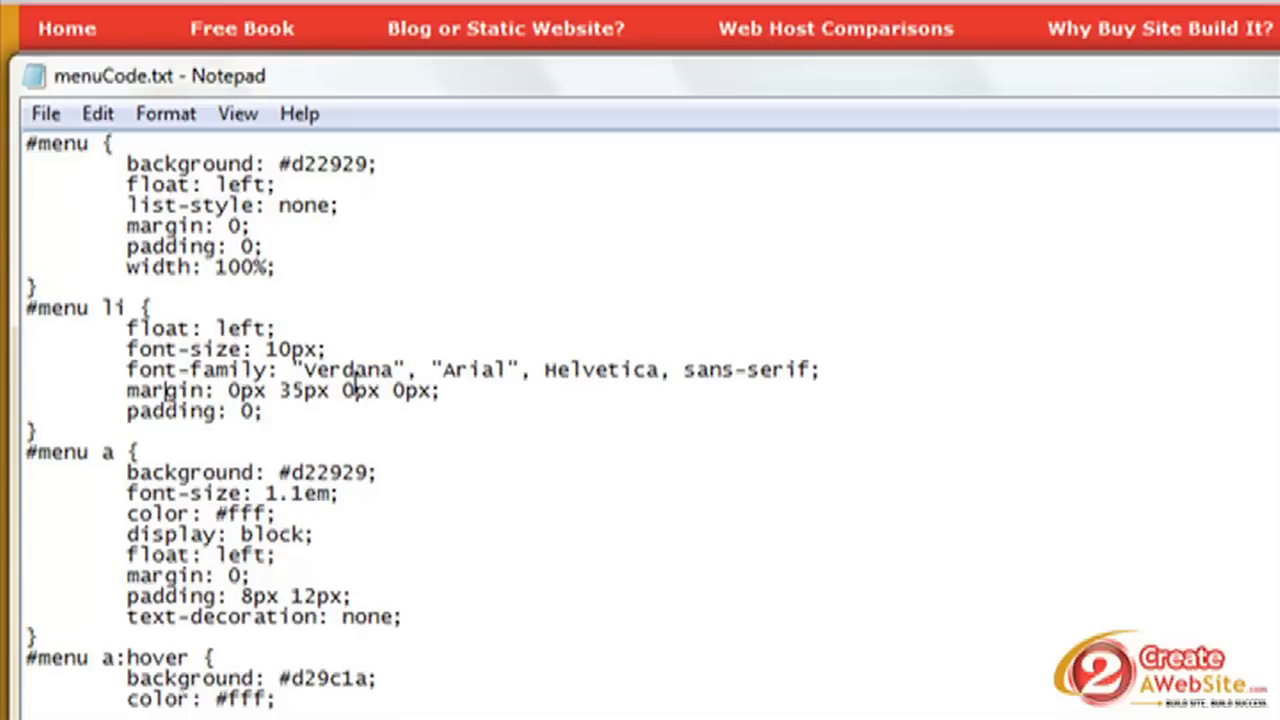
mouse_move(312, 420)
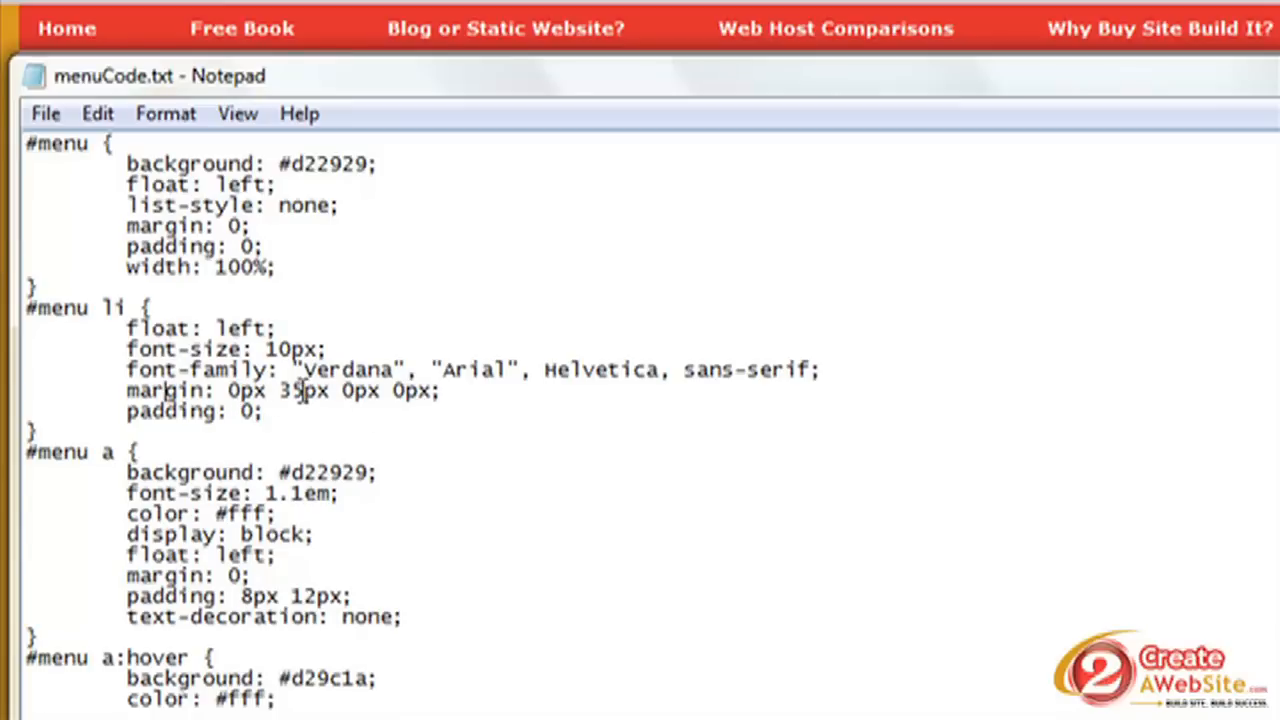
mouse_move(344, 56)
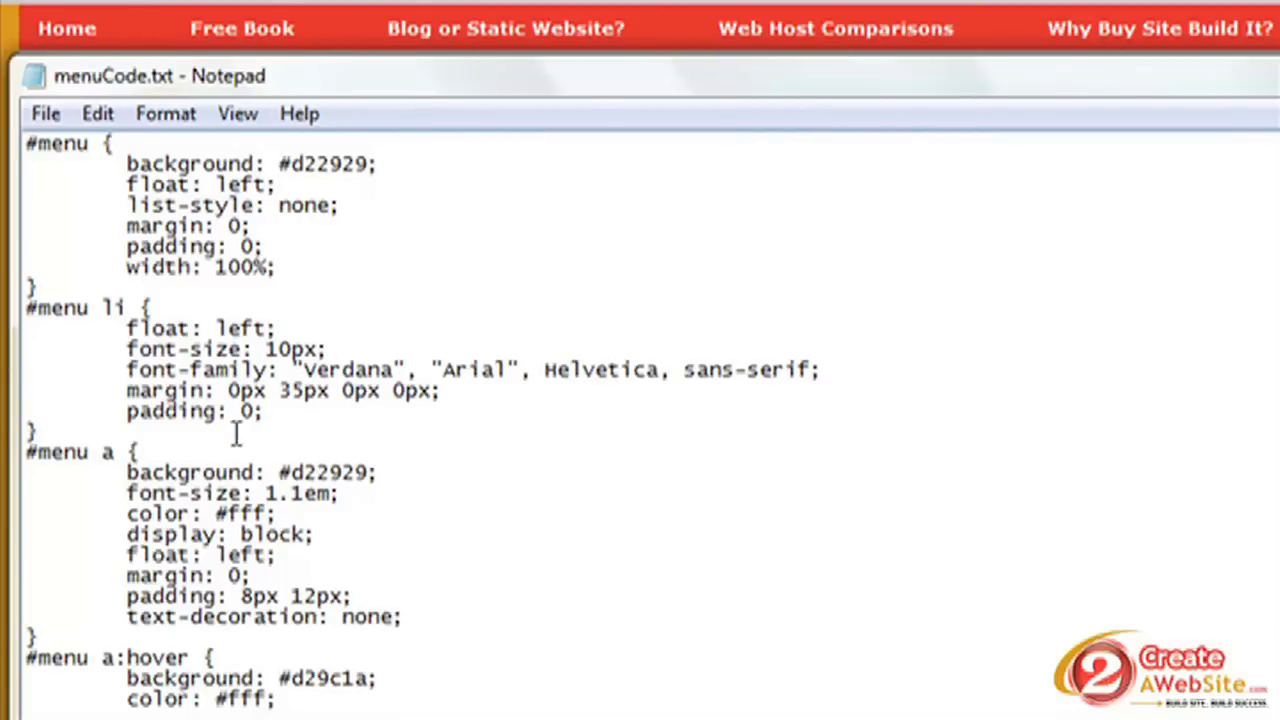
double_click(298, 390)
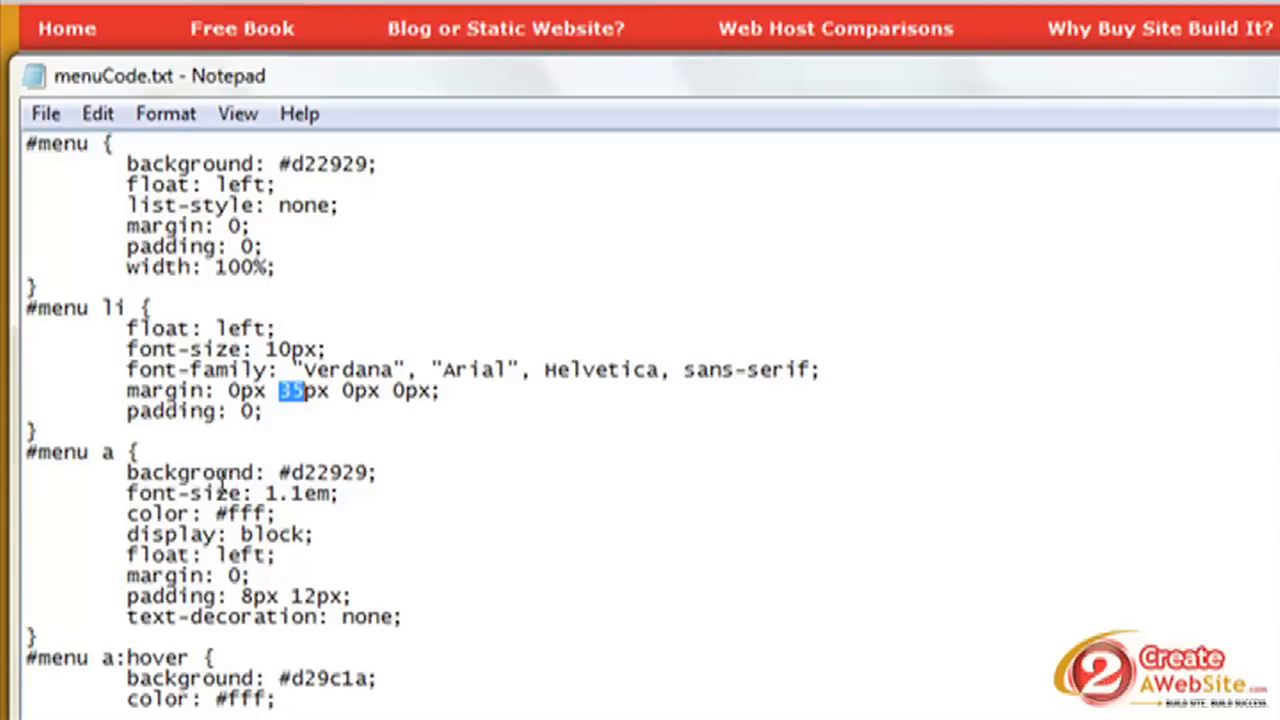
mouse_move(356, 468)
type("2")
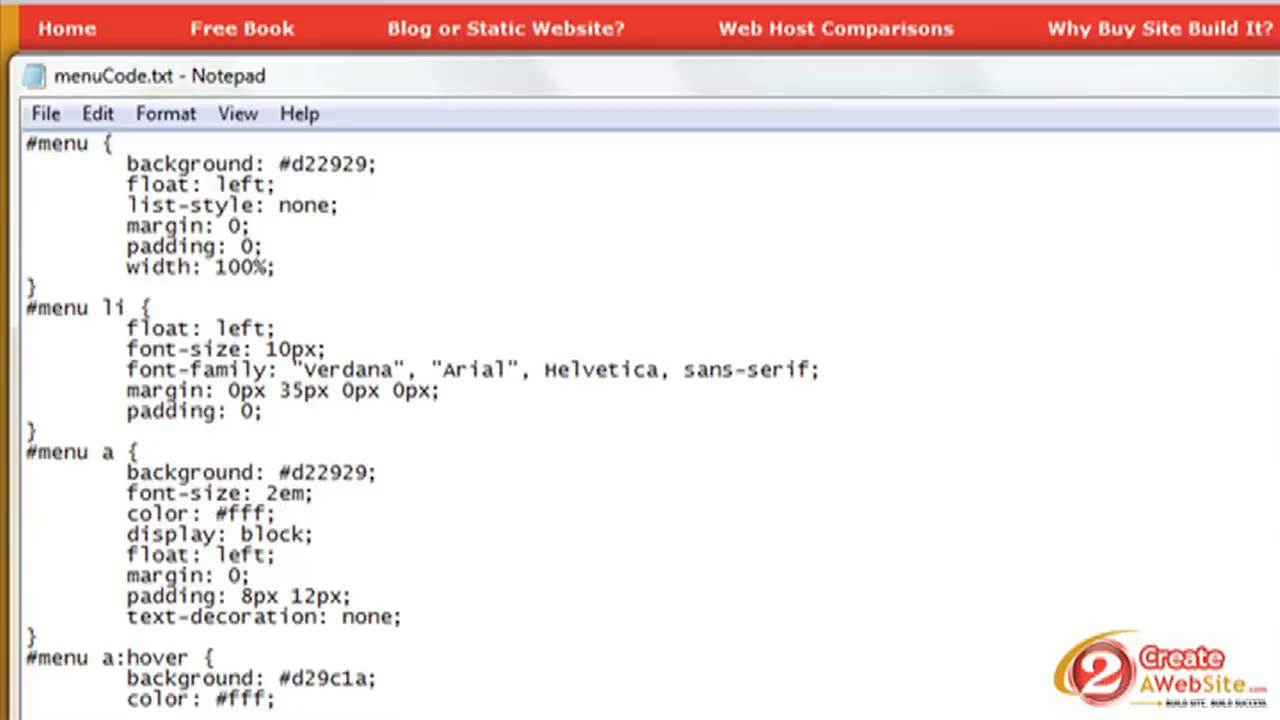
- Change the #menu a font-size value from 2em to 1.2em
left_click(280, 492)
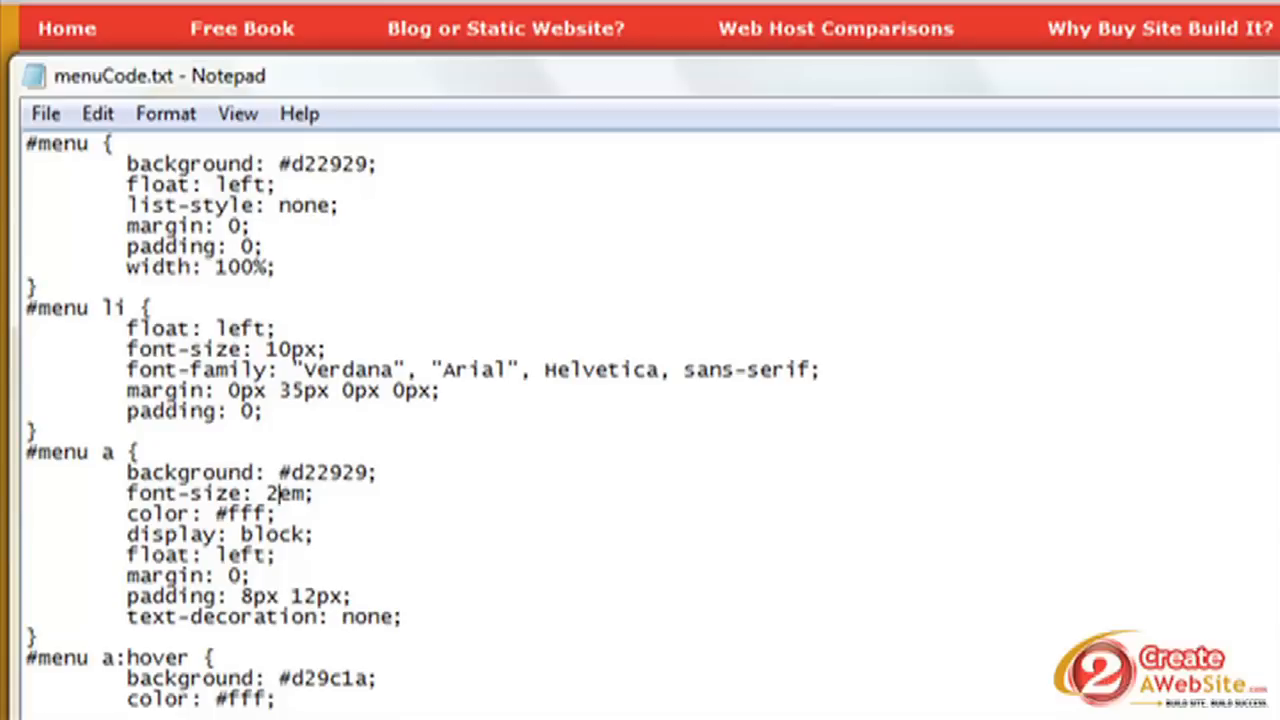
type("1,")
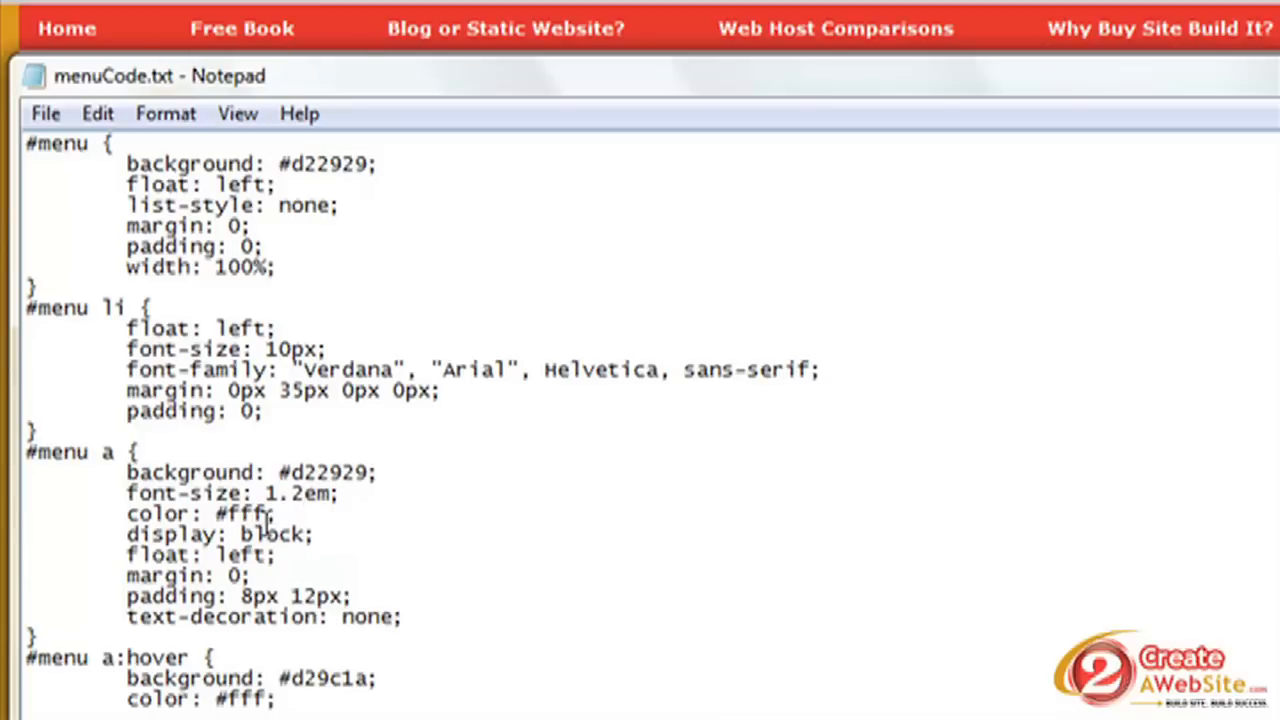
mouse_move(284, 556)
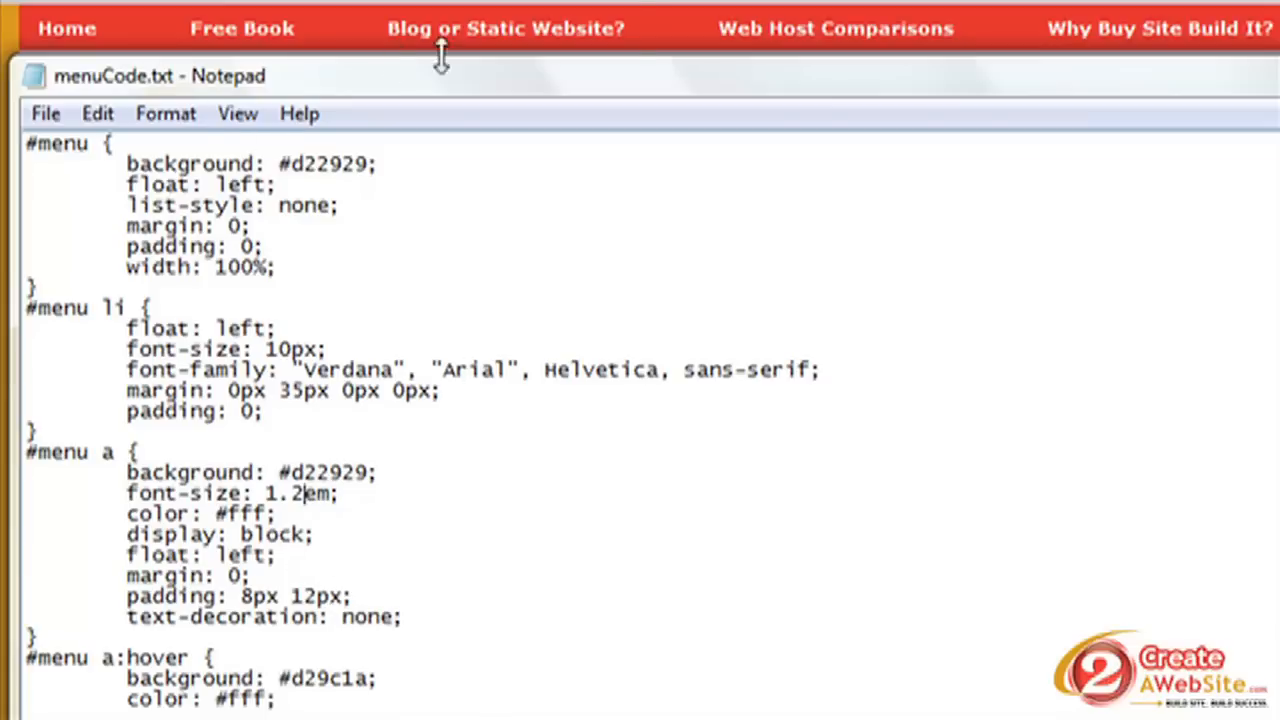
mouse_move(540, 64)
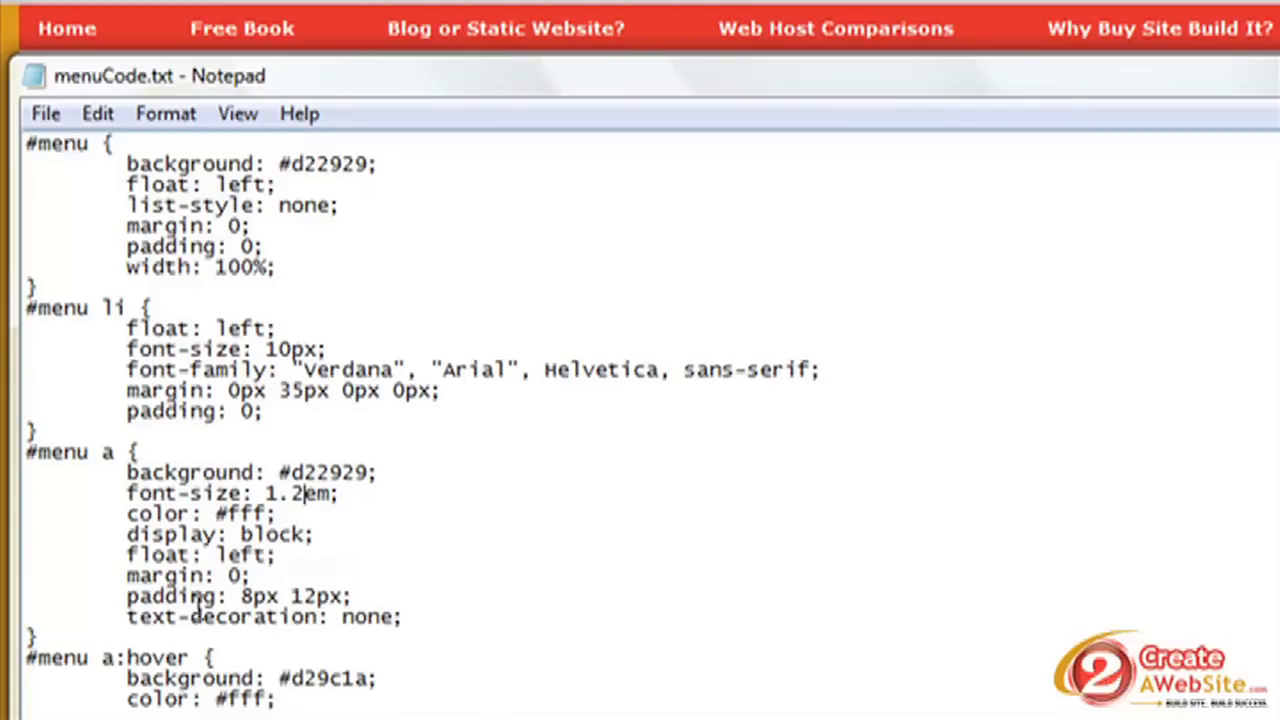
mouse_move(636, 30)
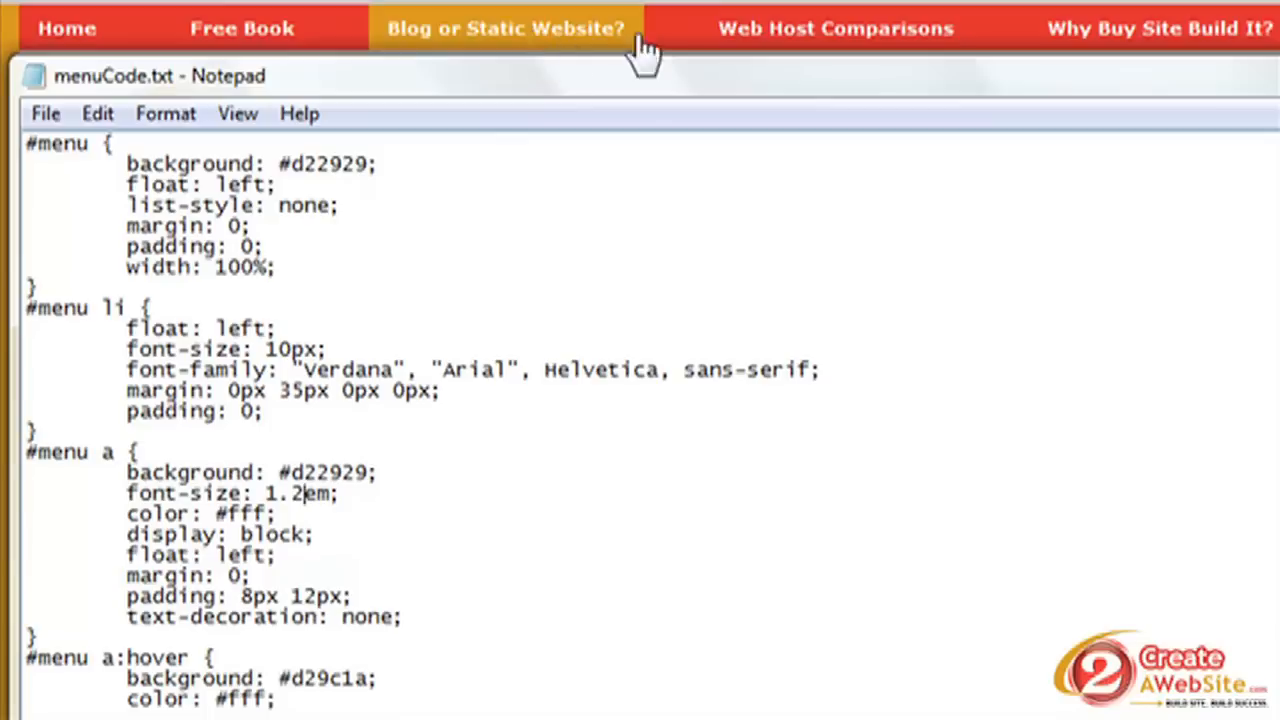
mouse_move(300, 28)
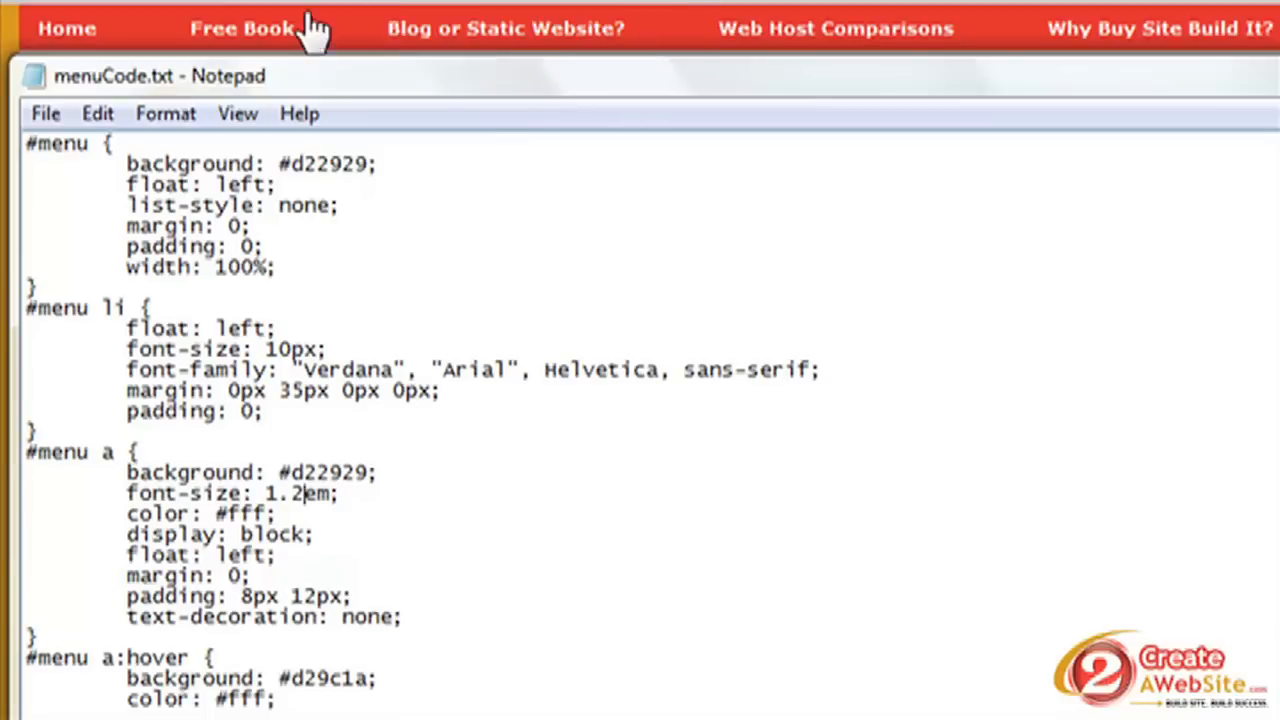
mouse_move(716, 70)
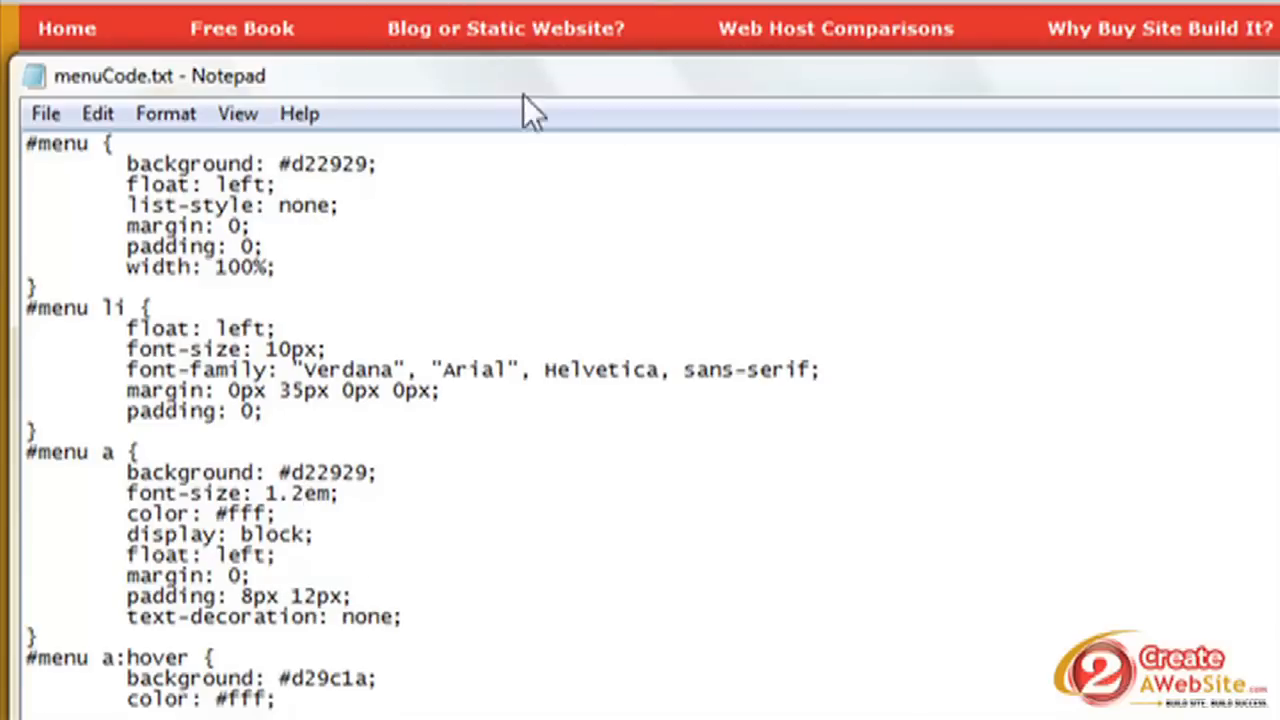
mouse_move(560, 56)
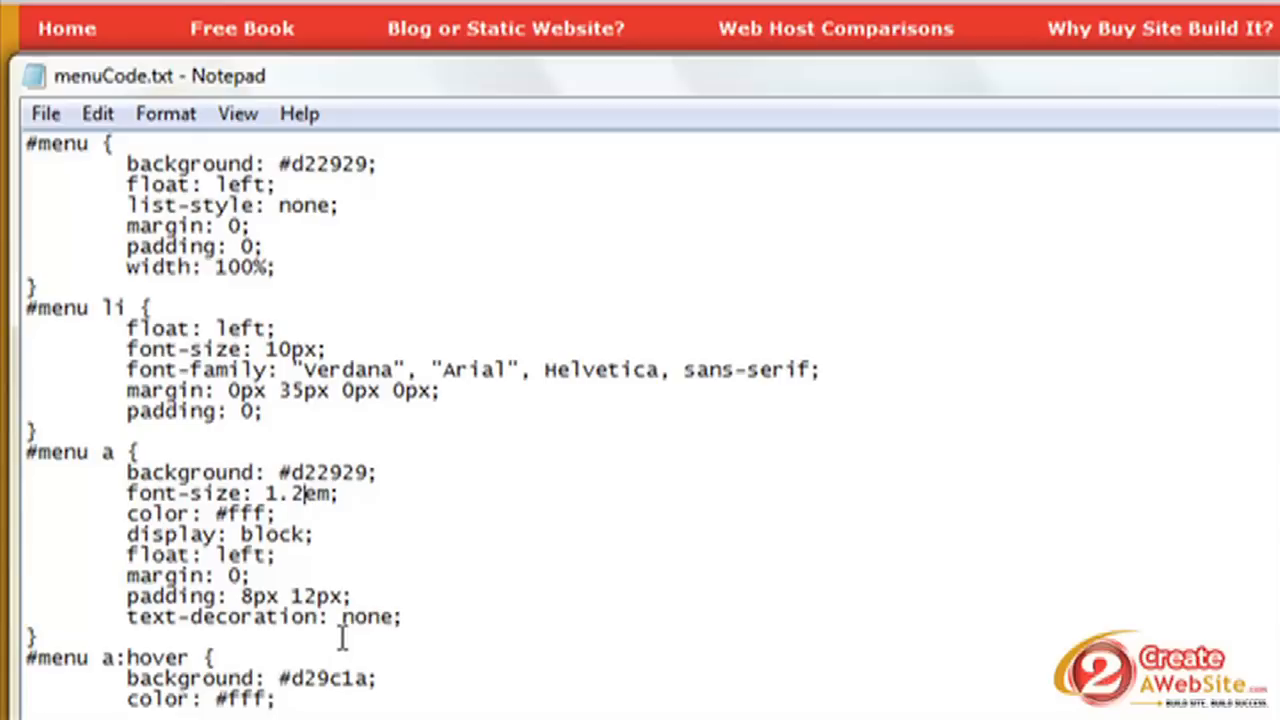
mouse_move(510, 8)
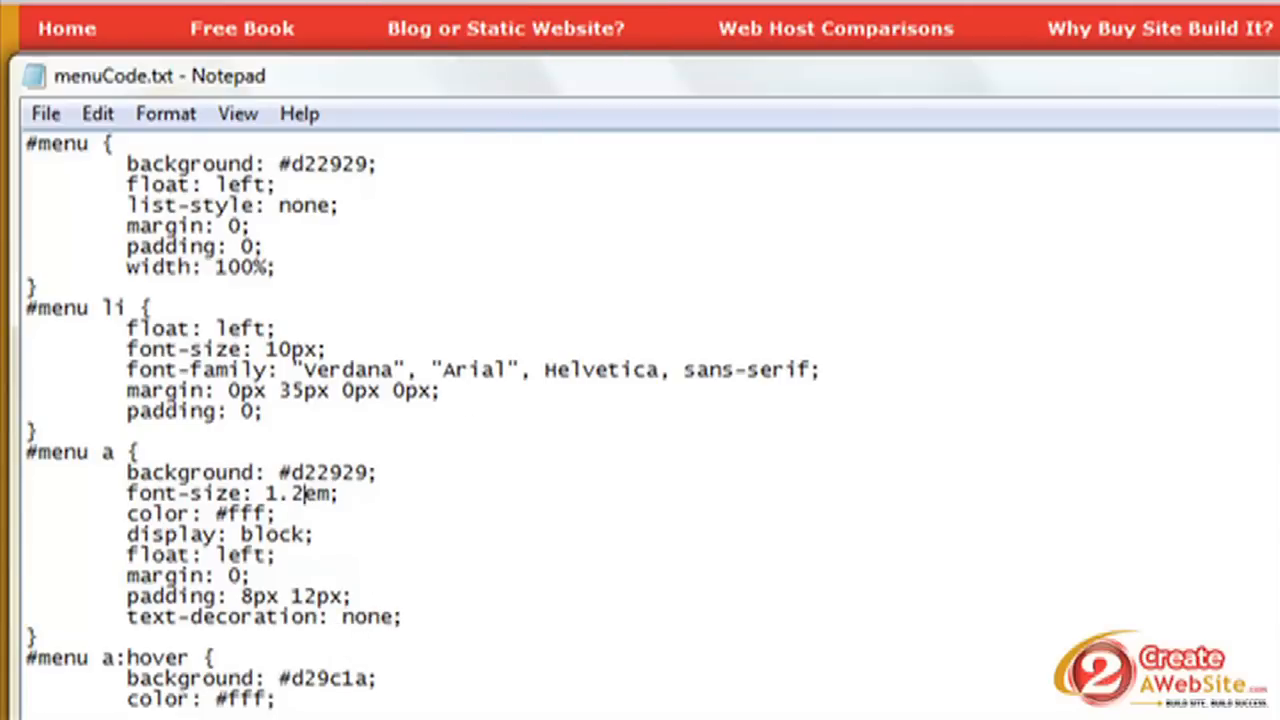
mouse_move(222, 680)
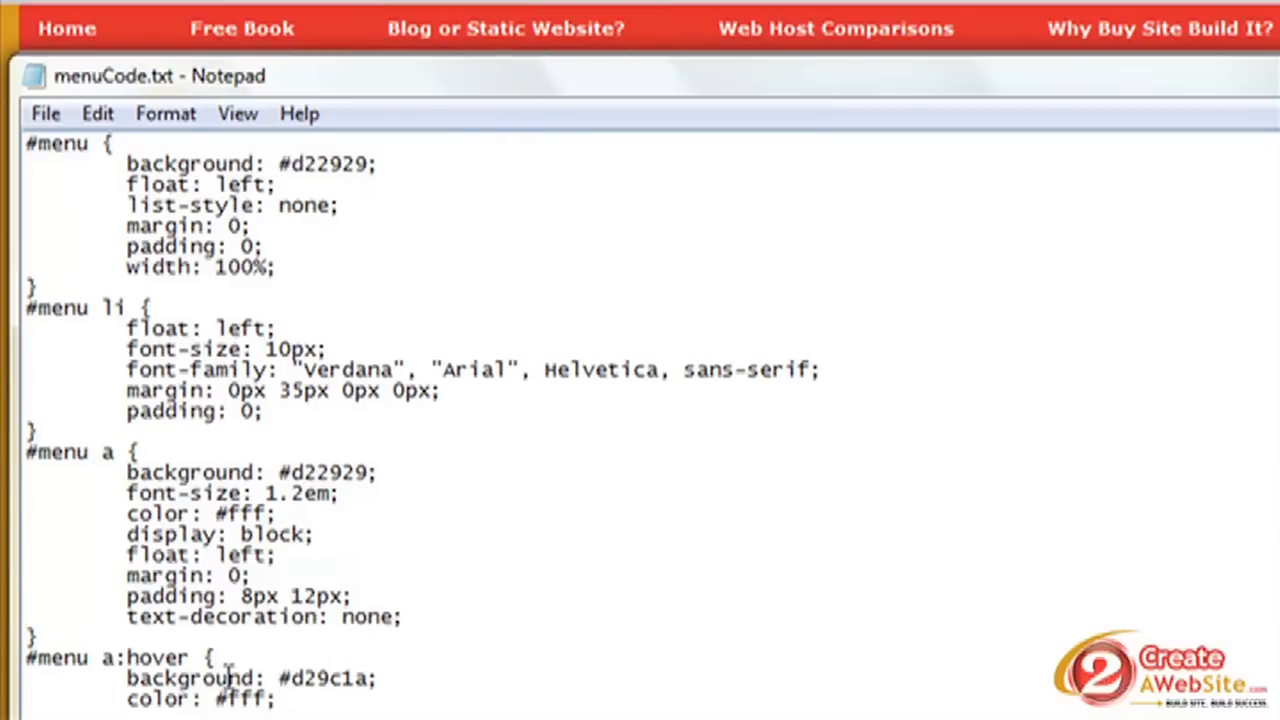
mouse_move(458, 690)
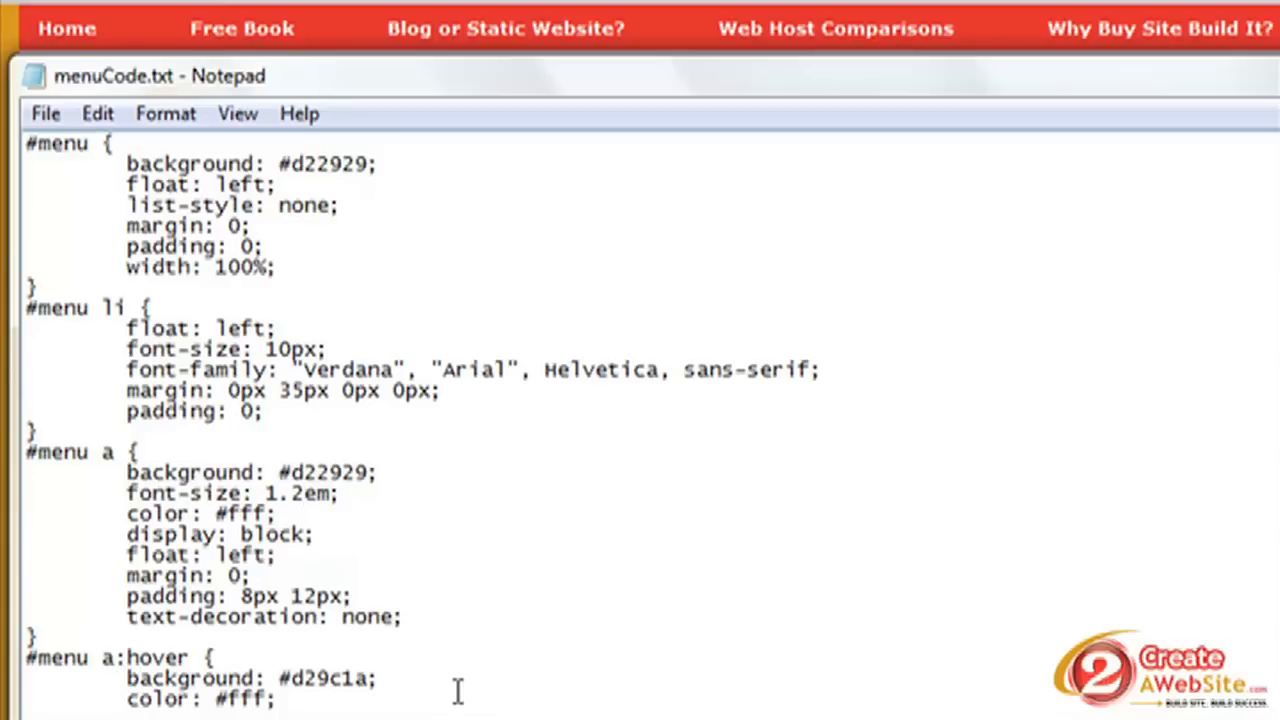
mouse_move(264, 40)
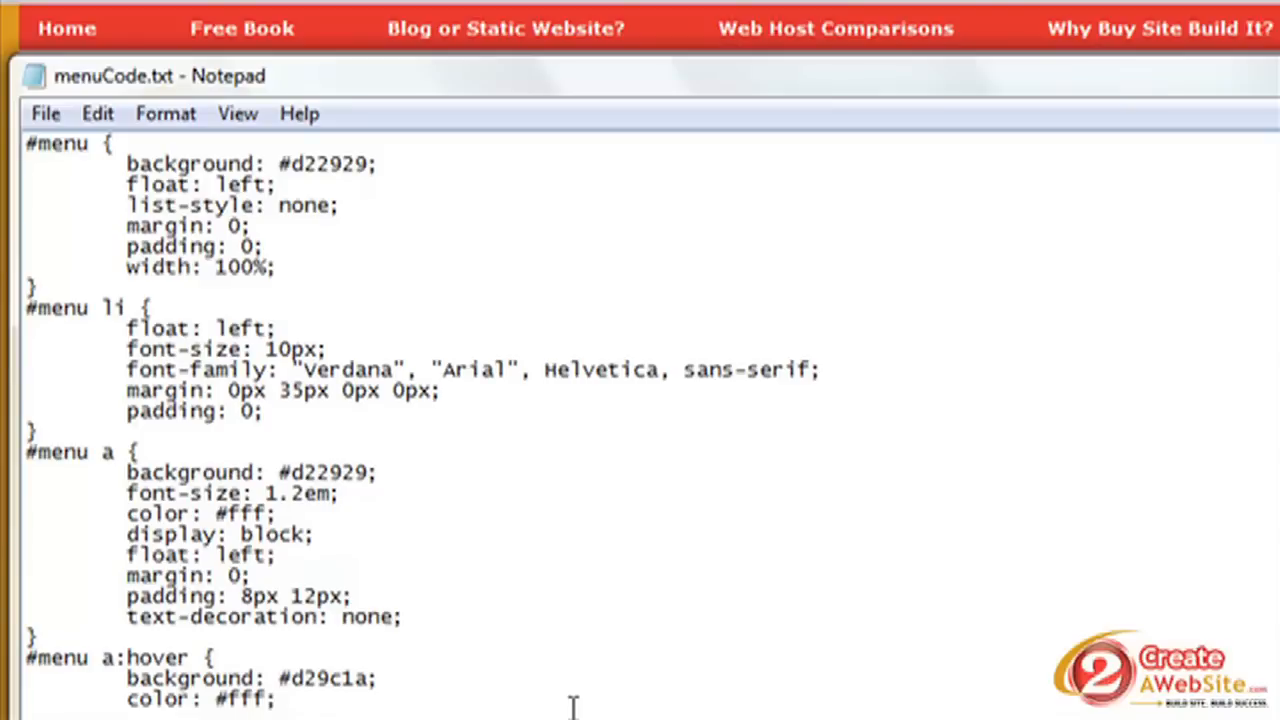
mouse_move(804, 572)
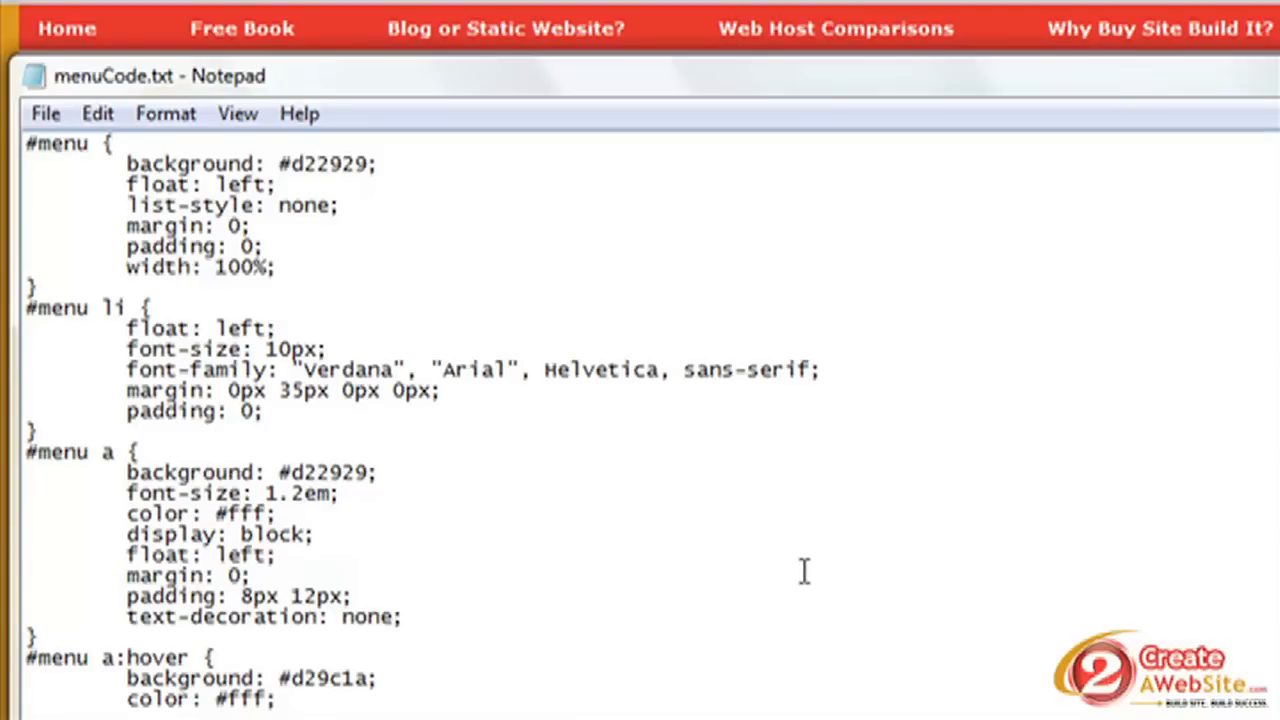
mouse_move(672, 590)
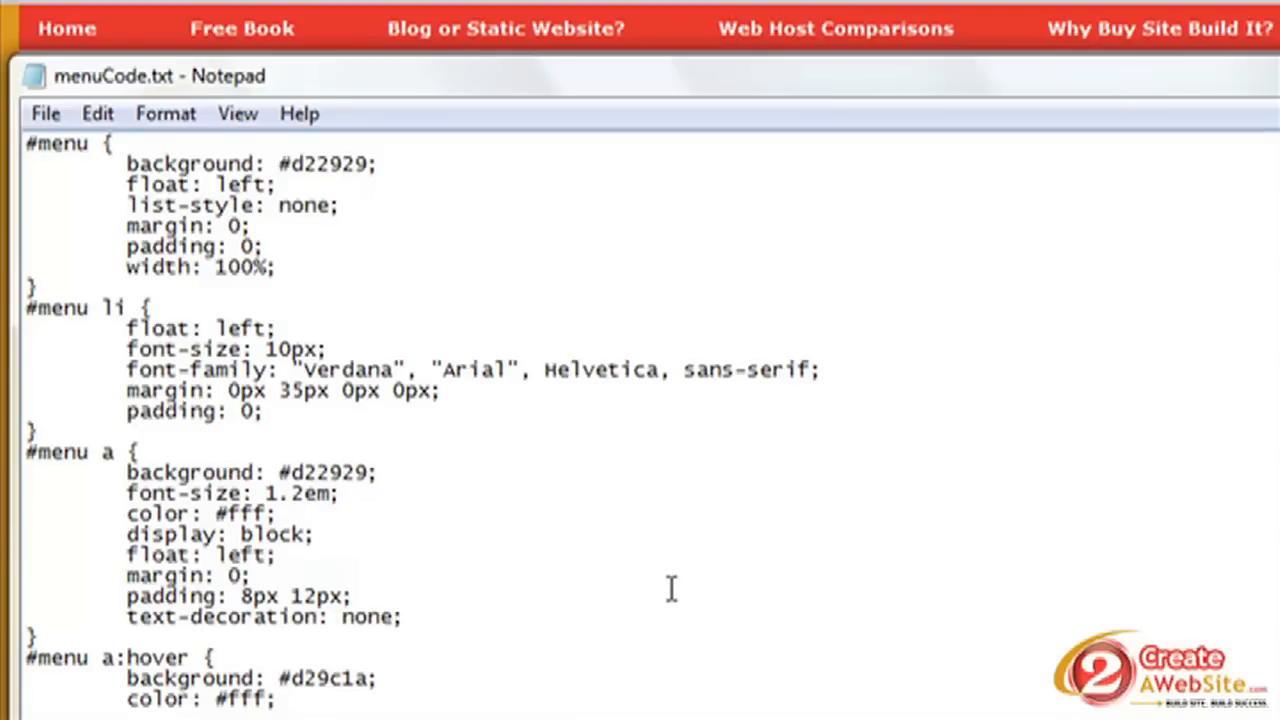
mouse_move(672, 516)
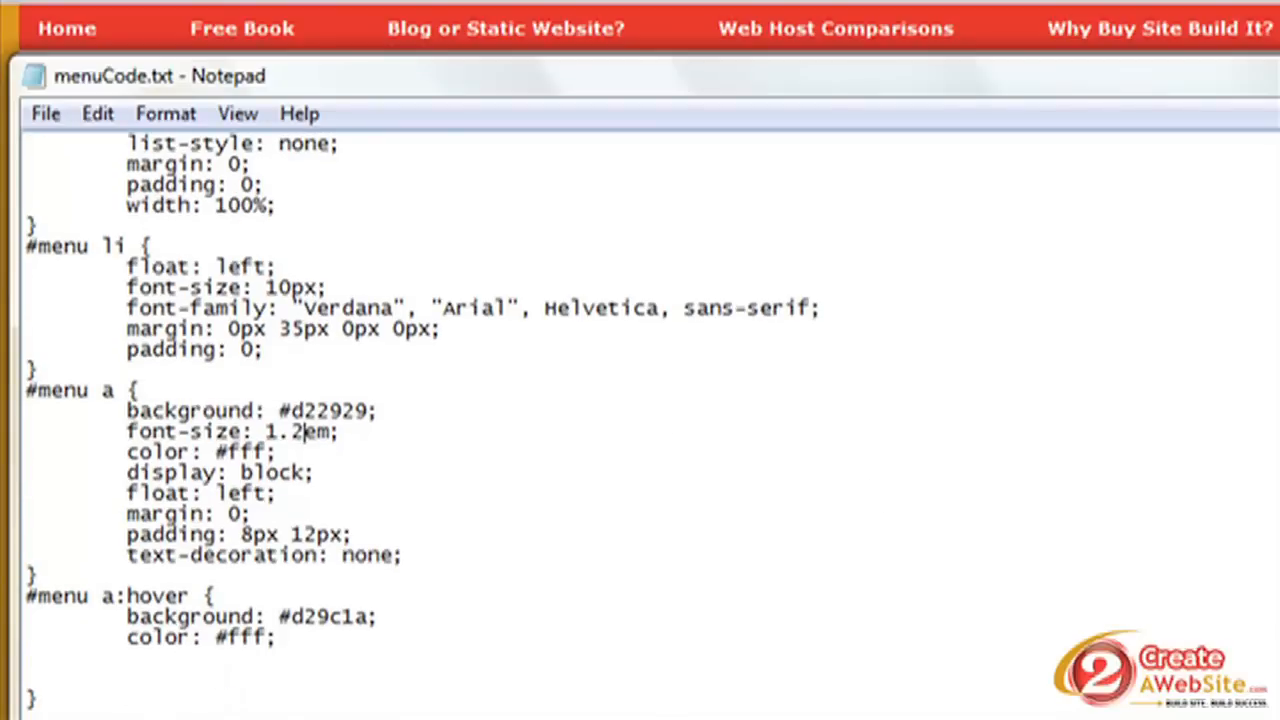
- Scroll to the <ul id="menu"> markup and point out the menu id and the Home link's anchor tag
scroll("down", 3)
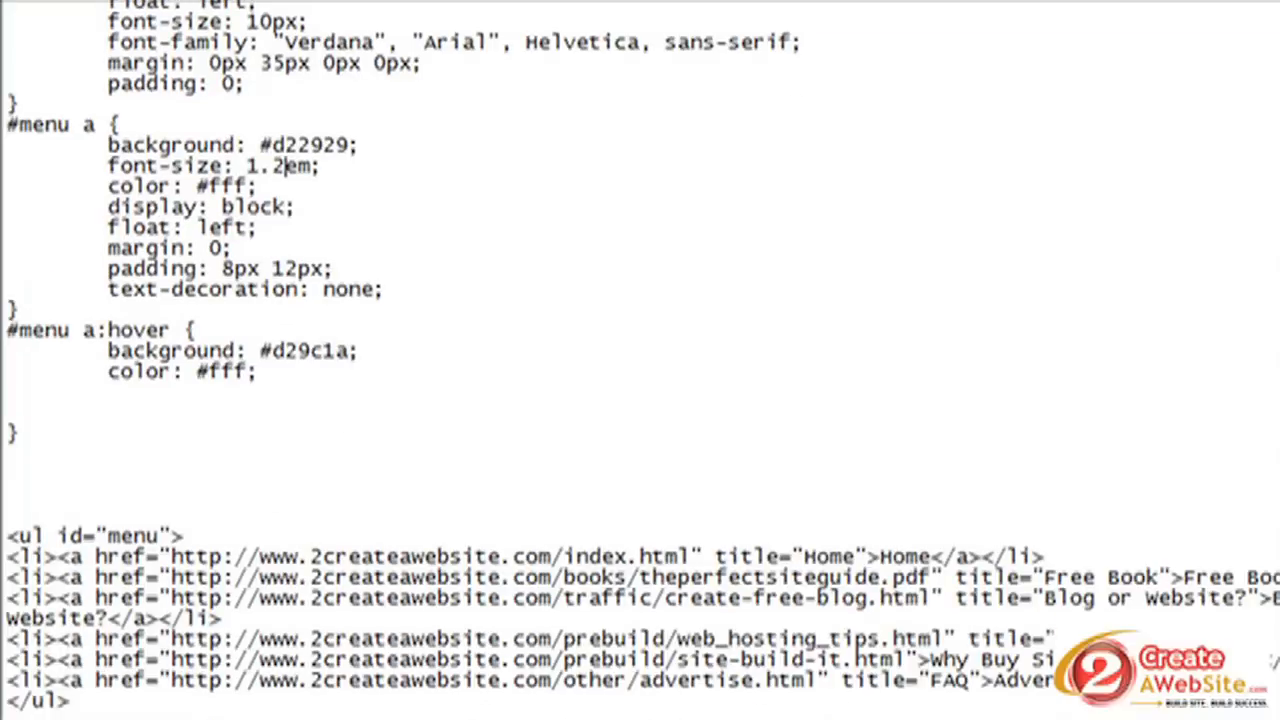
scroll("down", 3)
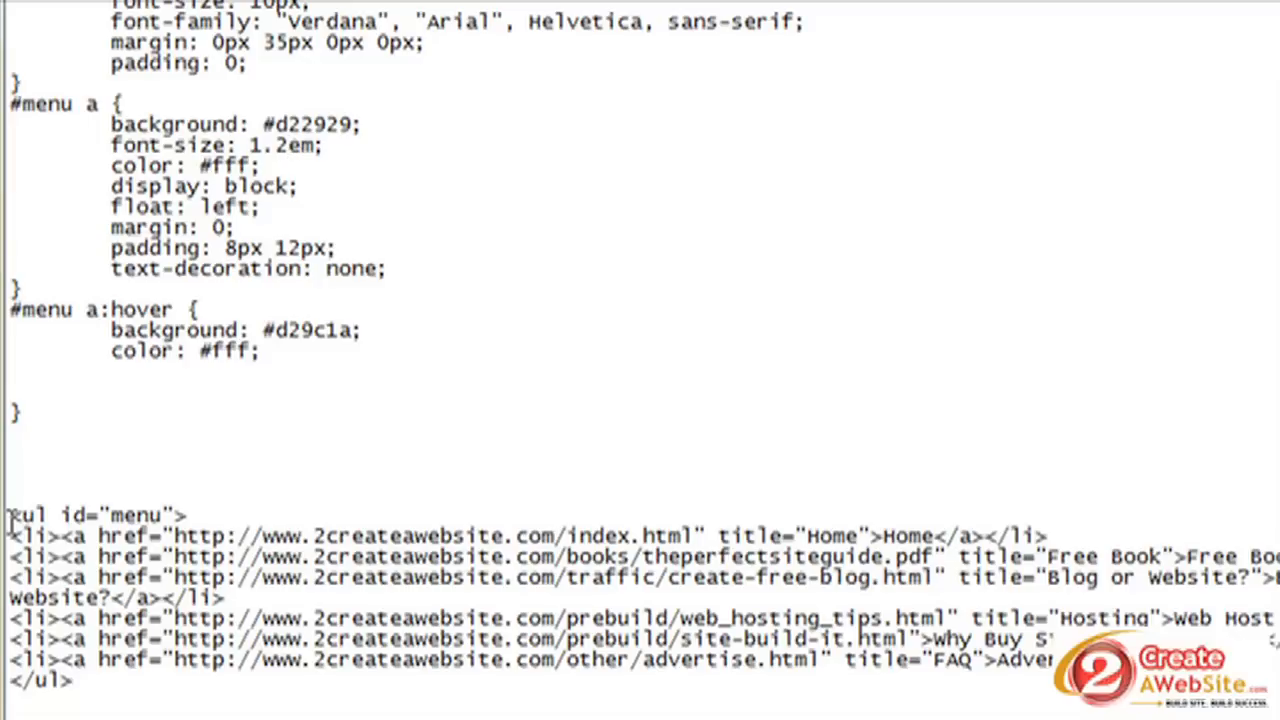
left_click(296, 144)
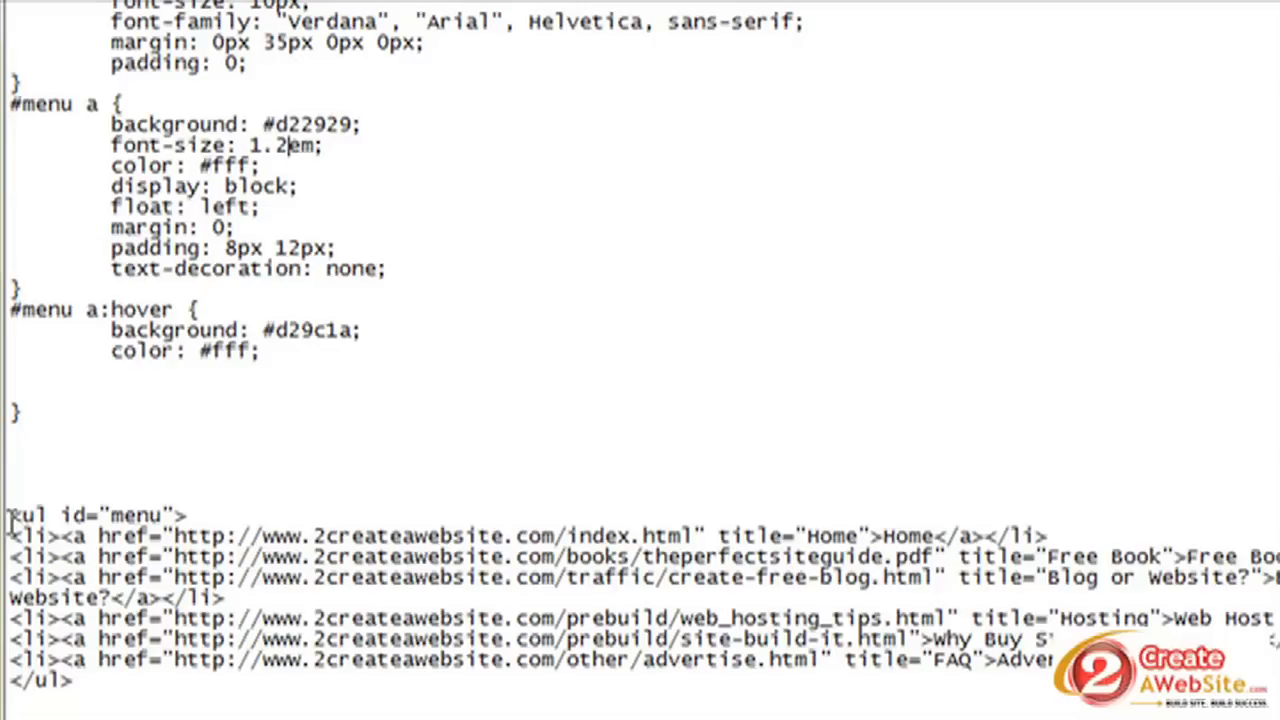
mouse_move(96, 498)
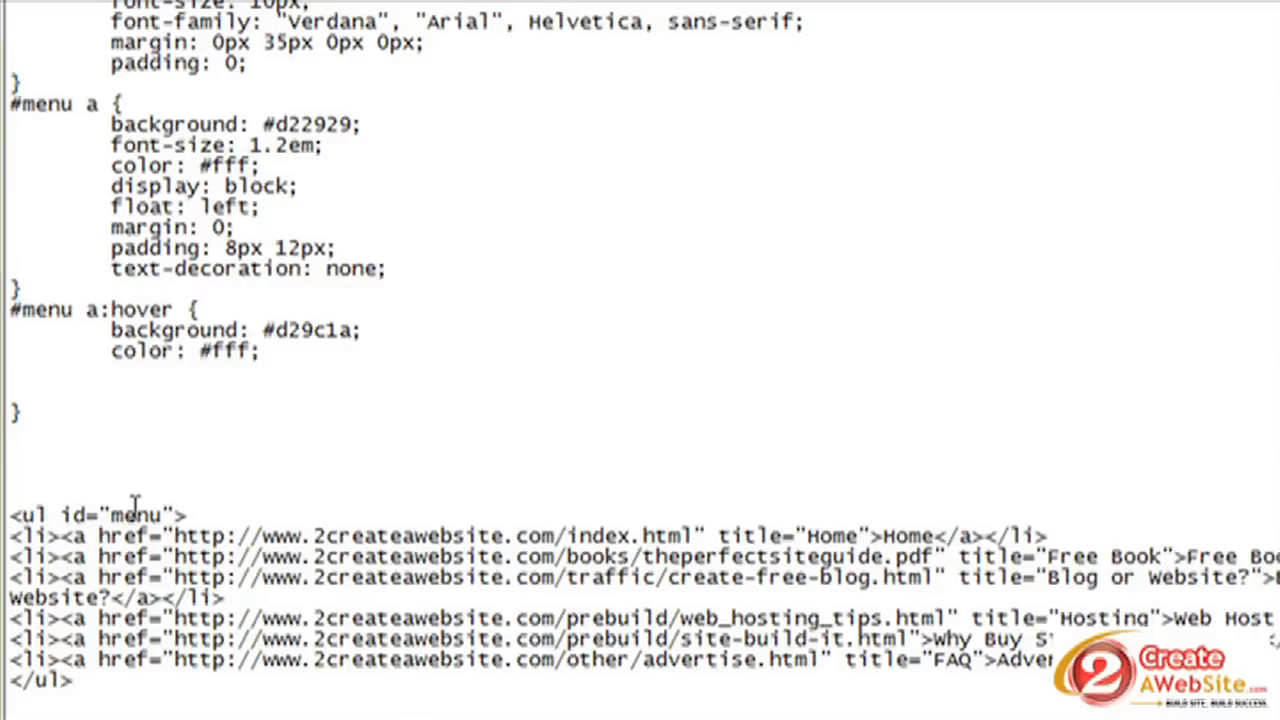
double_click(144, 514)
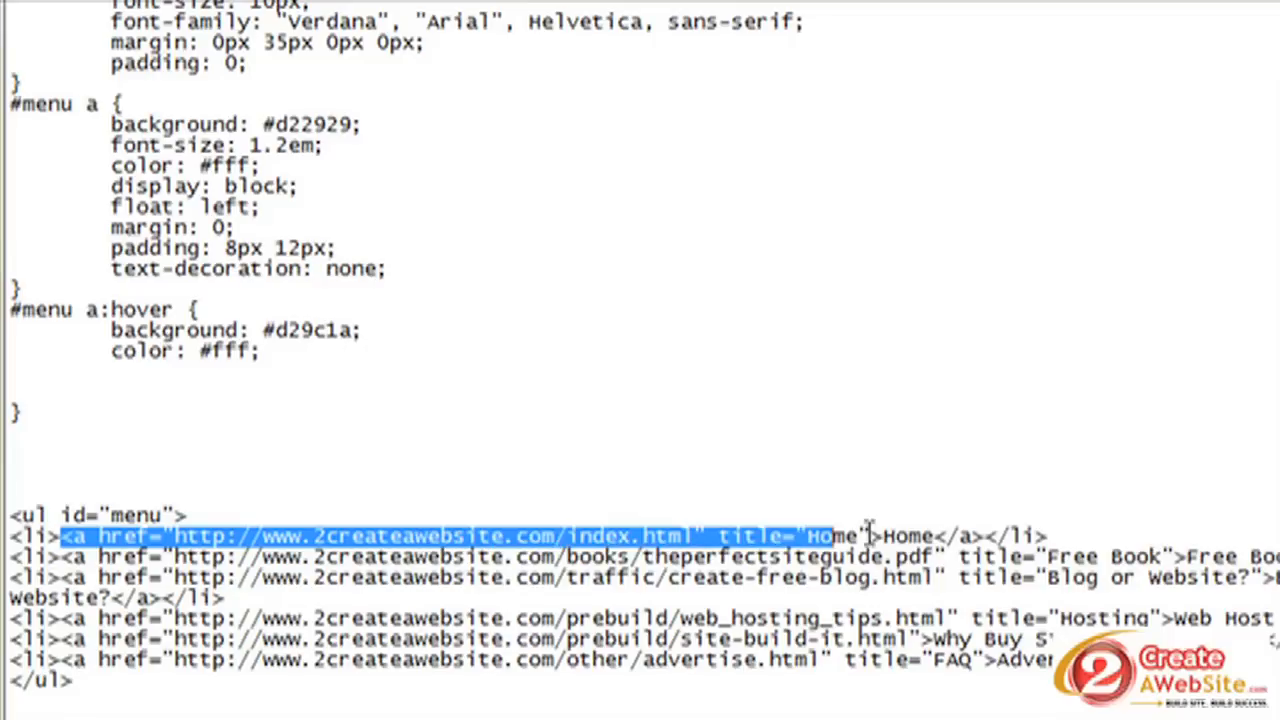
left_click_drag(876, 536, 984, 536)
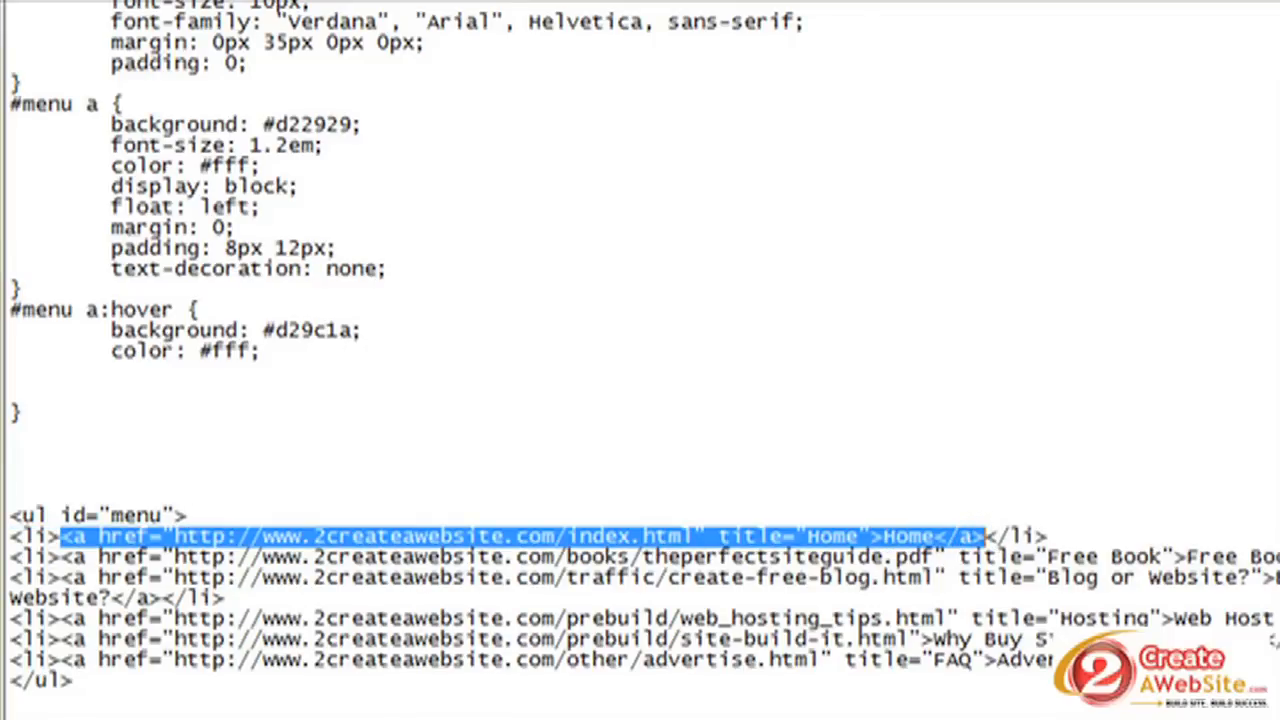
left_click(72, 684)
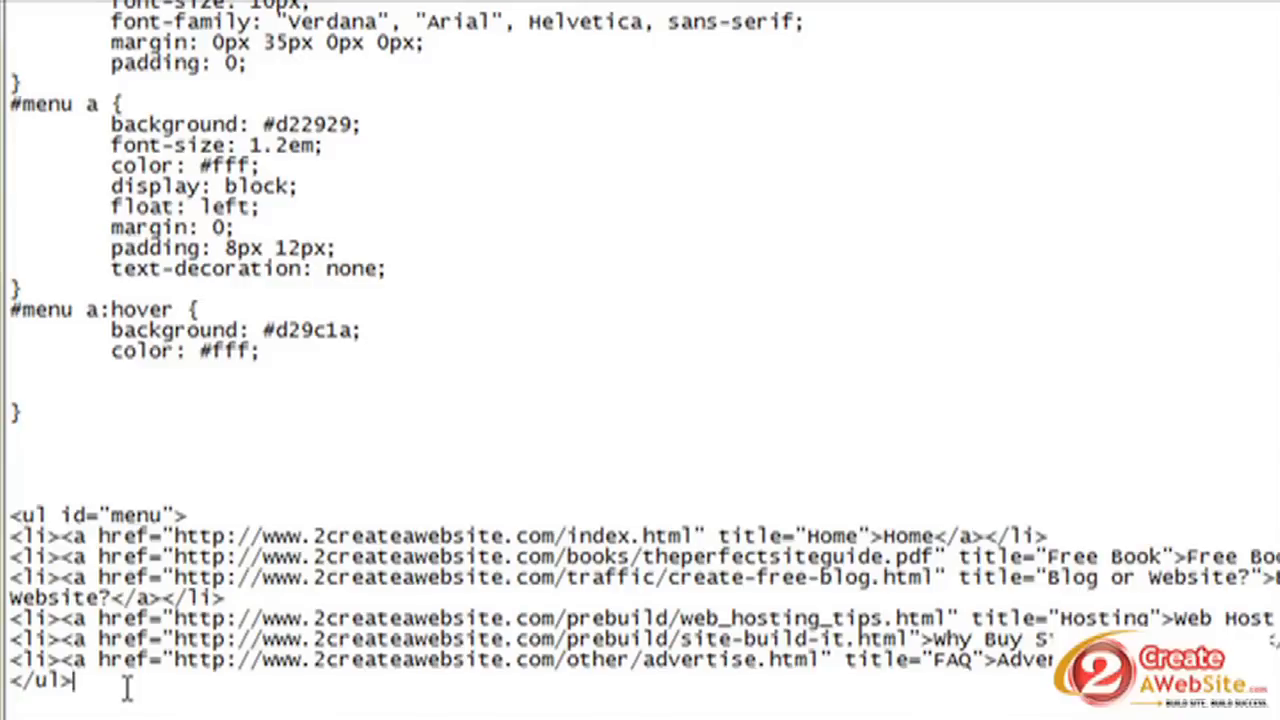
mouse_move(1164, 392)
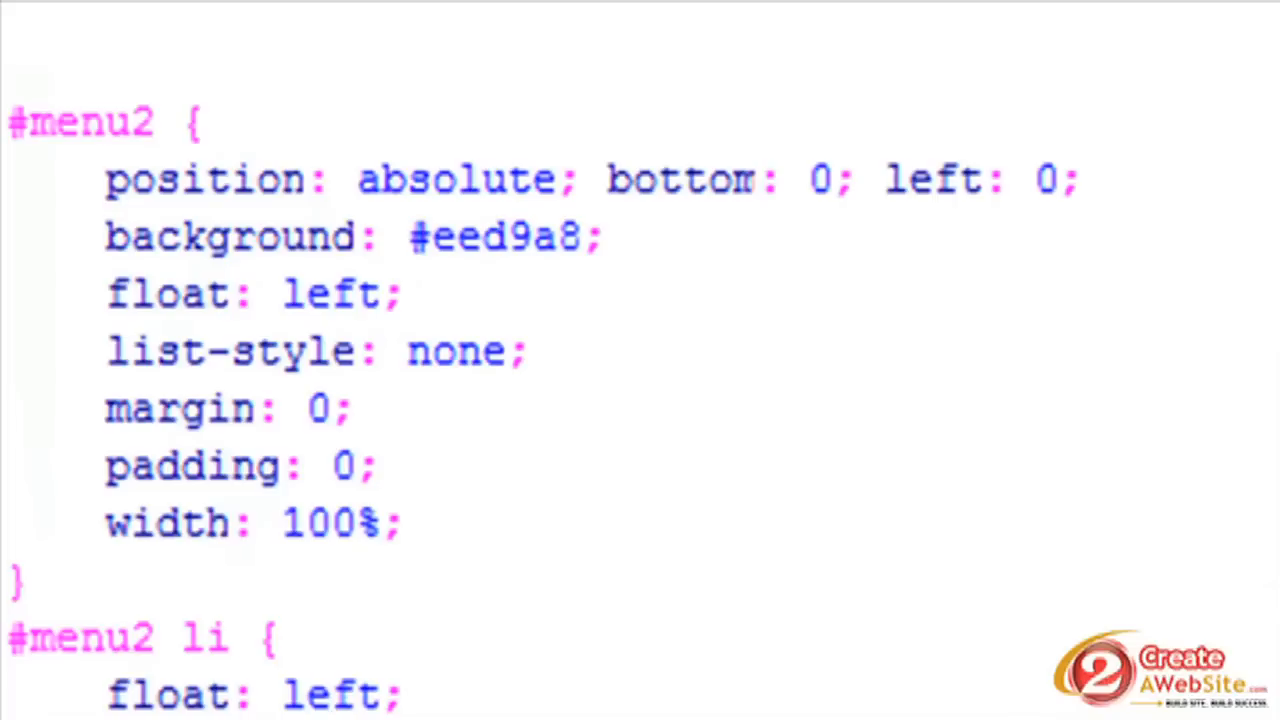
- Highlight #menu2's position: absolute declaration, then #header's position: relative
left_click(110, 180)
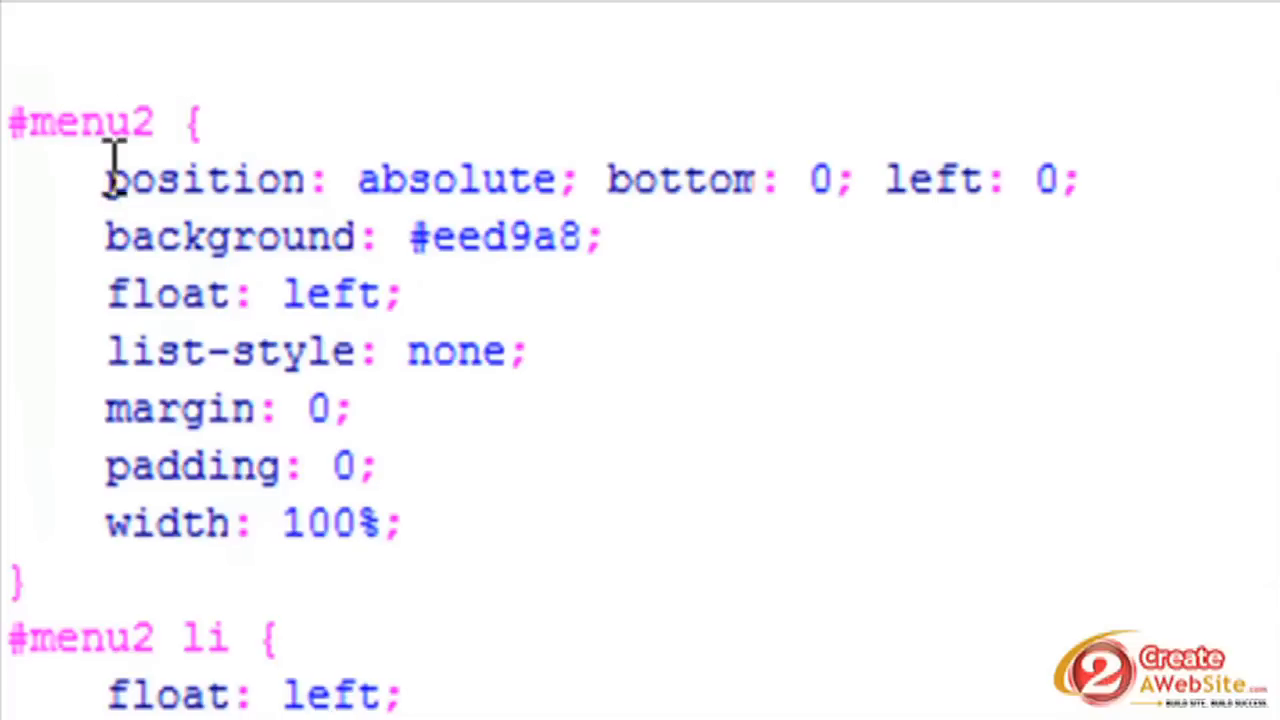
left_click_drag(104, 178, 1080, 178)
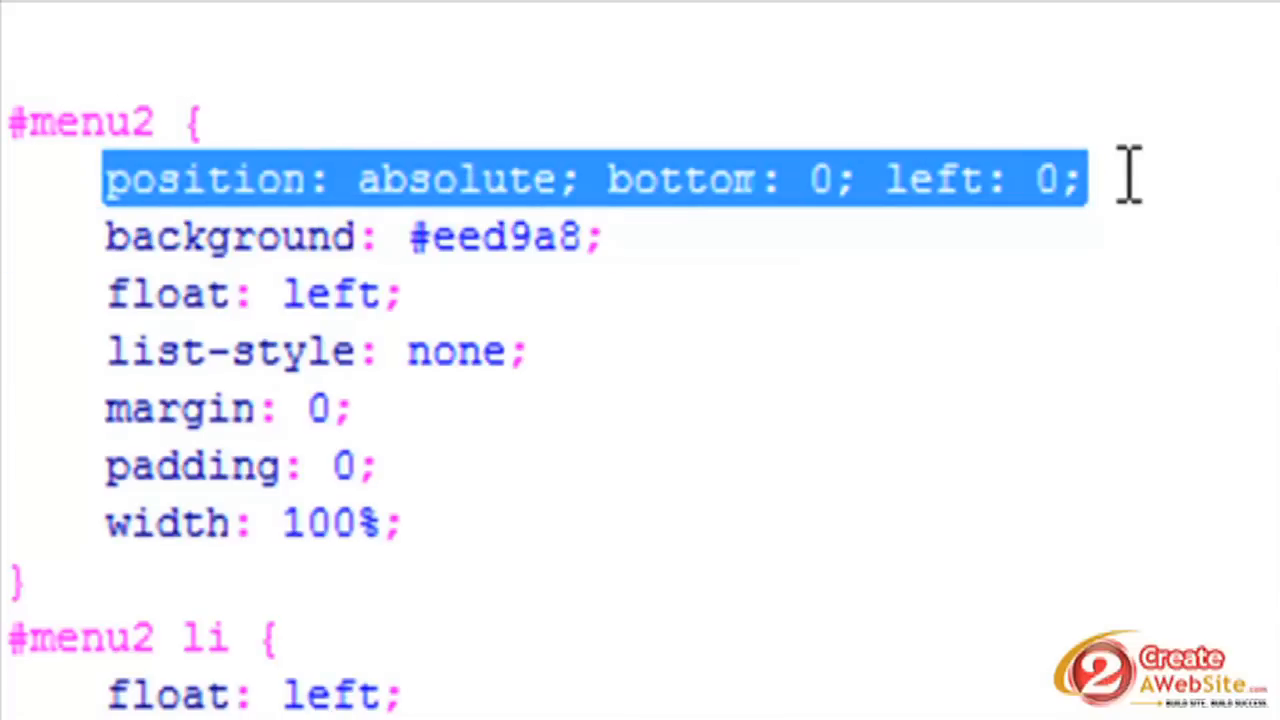
mouse_move(524, 224)
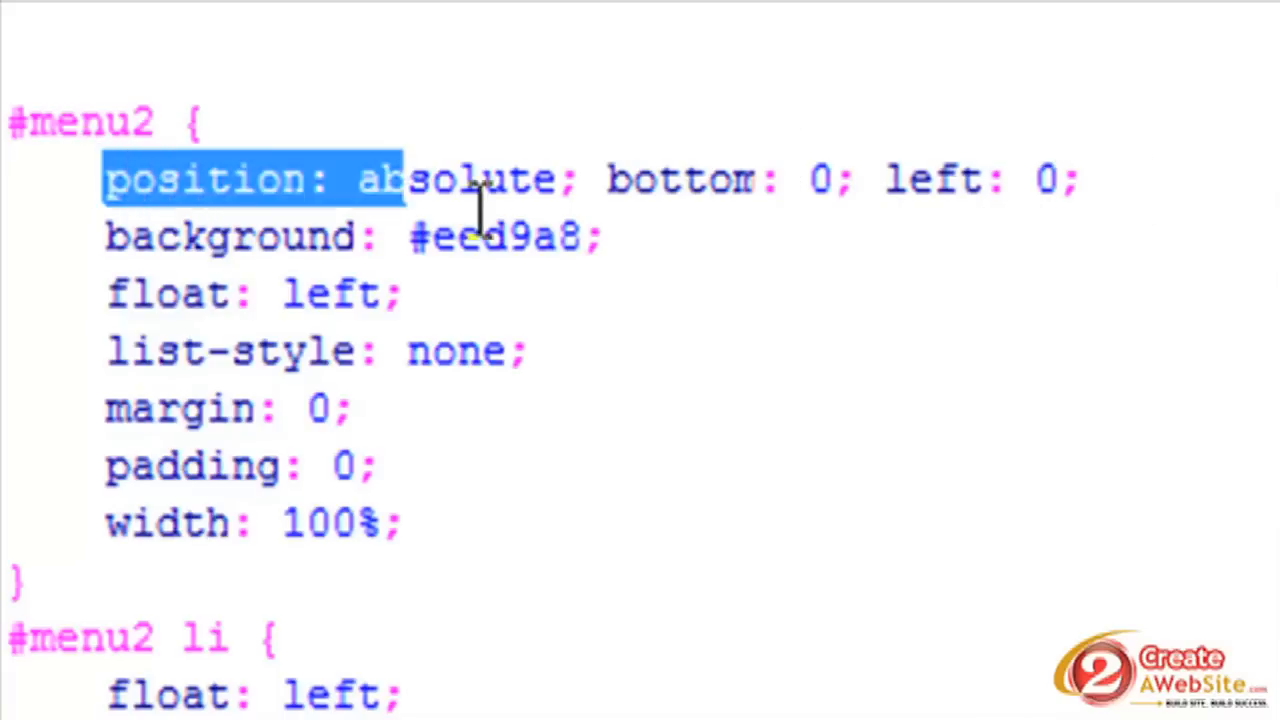
left_click_drag(400, 178, 1080, 178)
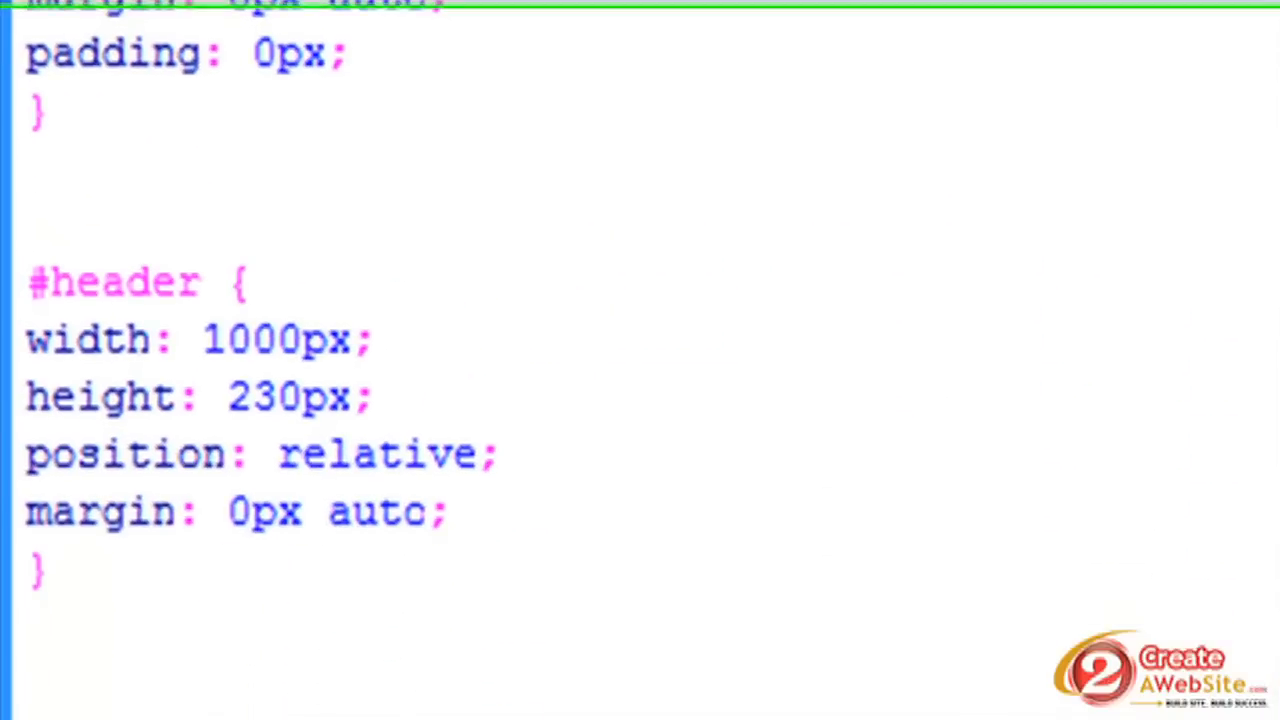
double_click(76, 502)
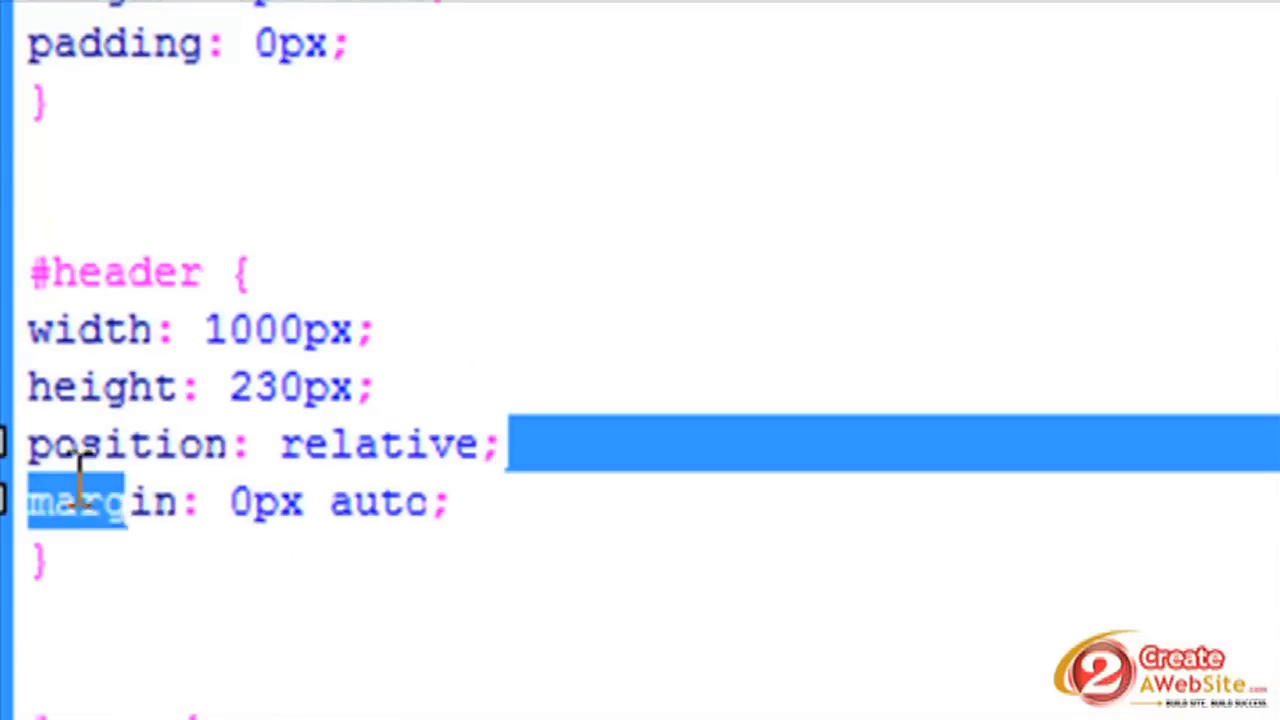